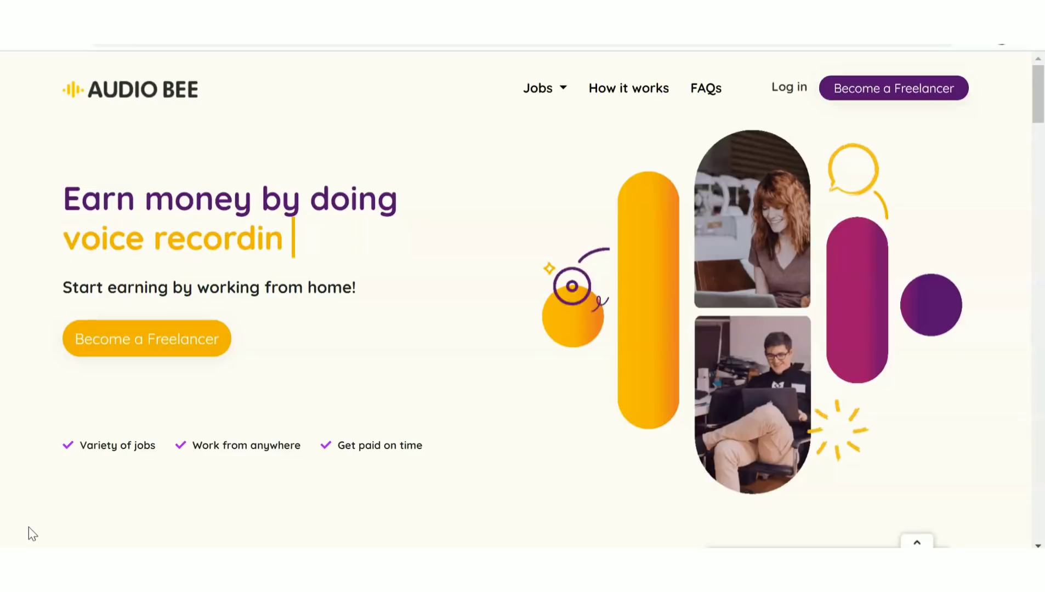
Step: Scroll past Why Audio Bee and Jobs For You to the five steps, Register through Payment
type("guage trans")
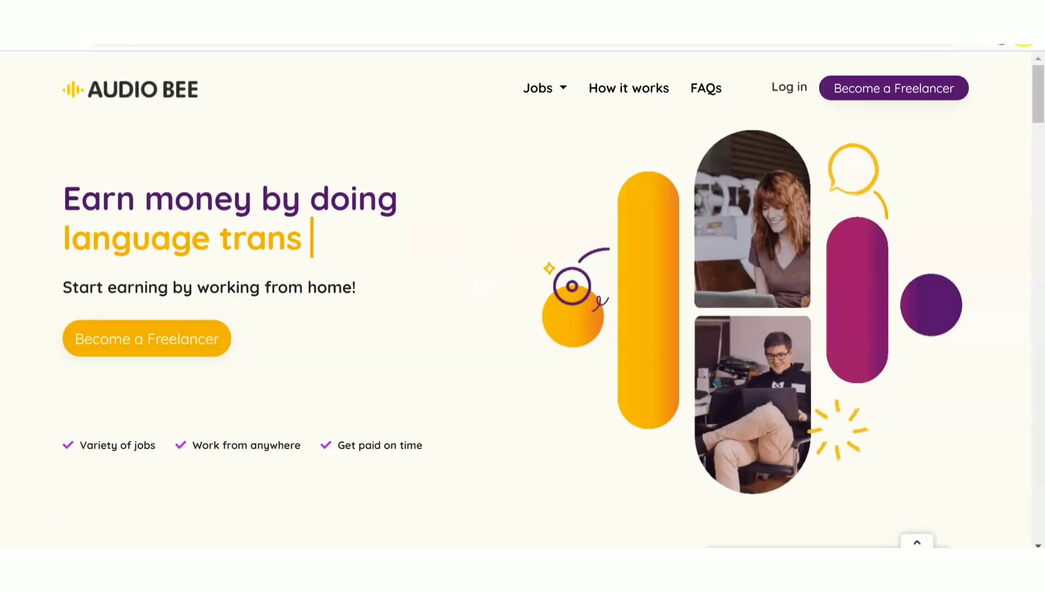
scroll("down", 3)
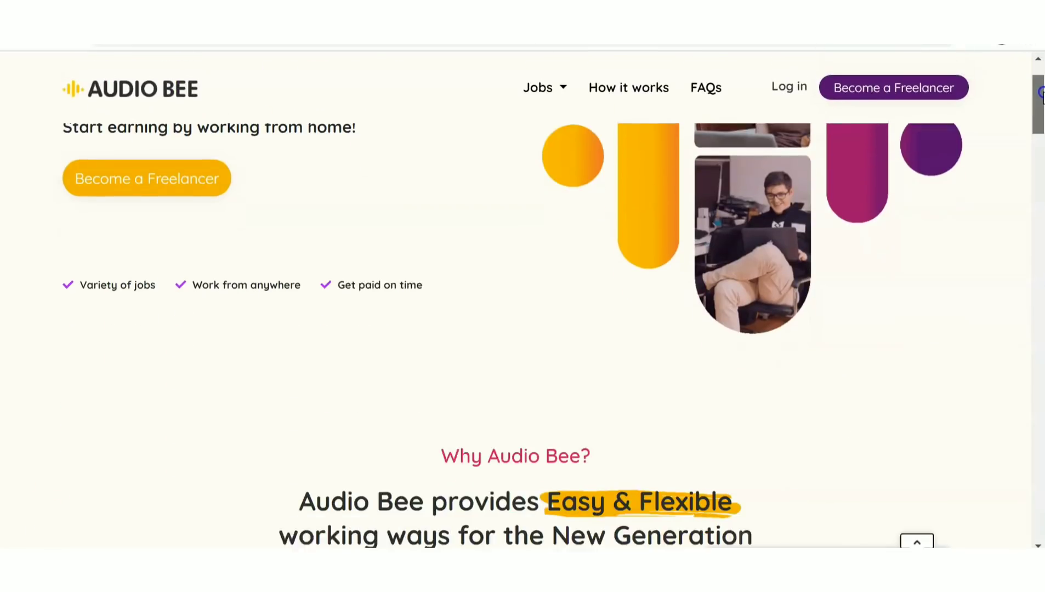
scroll("down", 3)
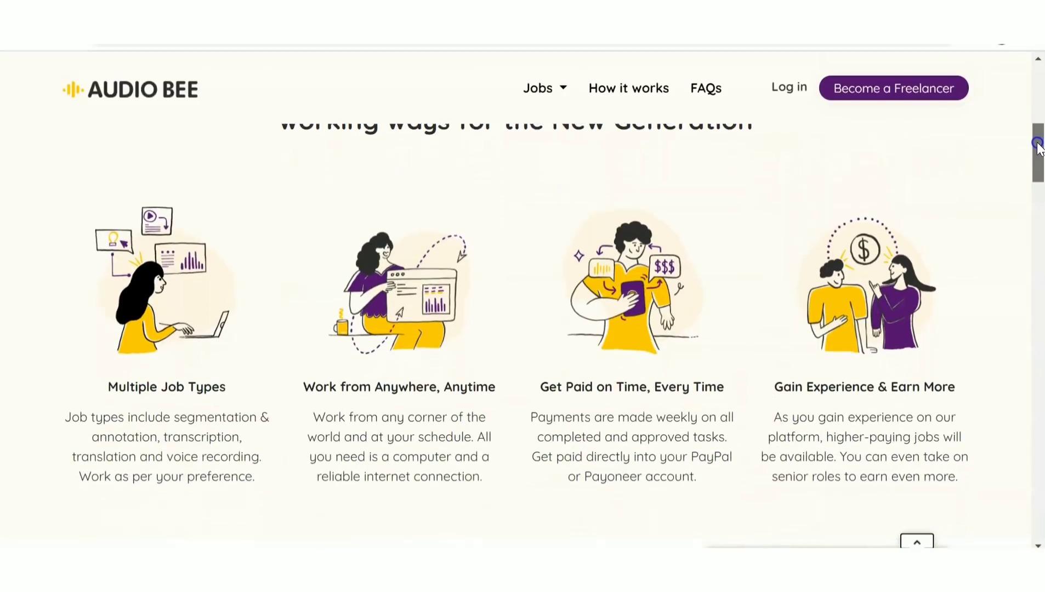
scroll("down", 3)
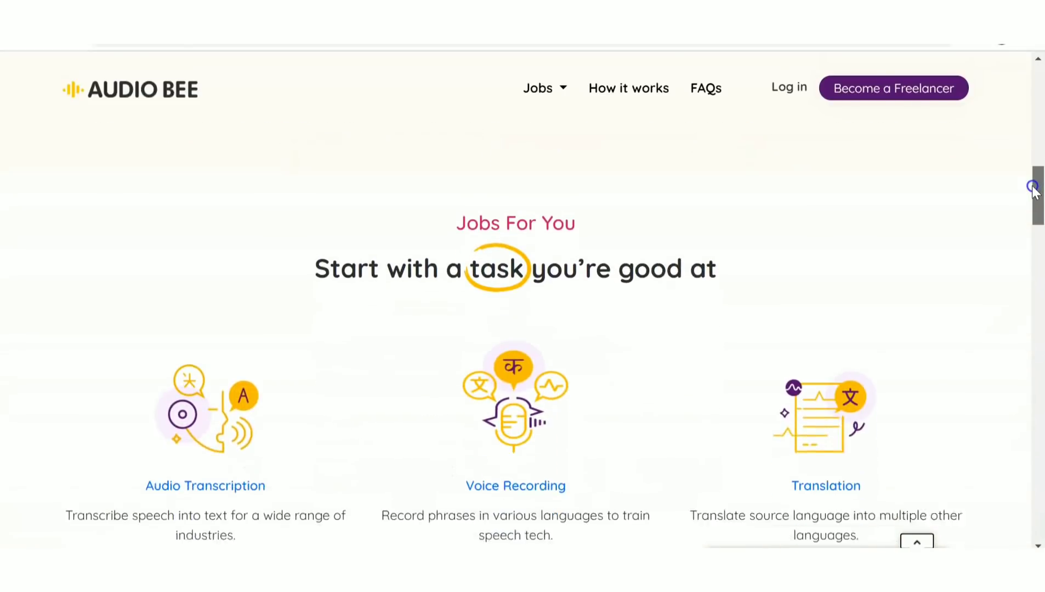
scroll("down", 3)
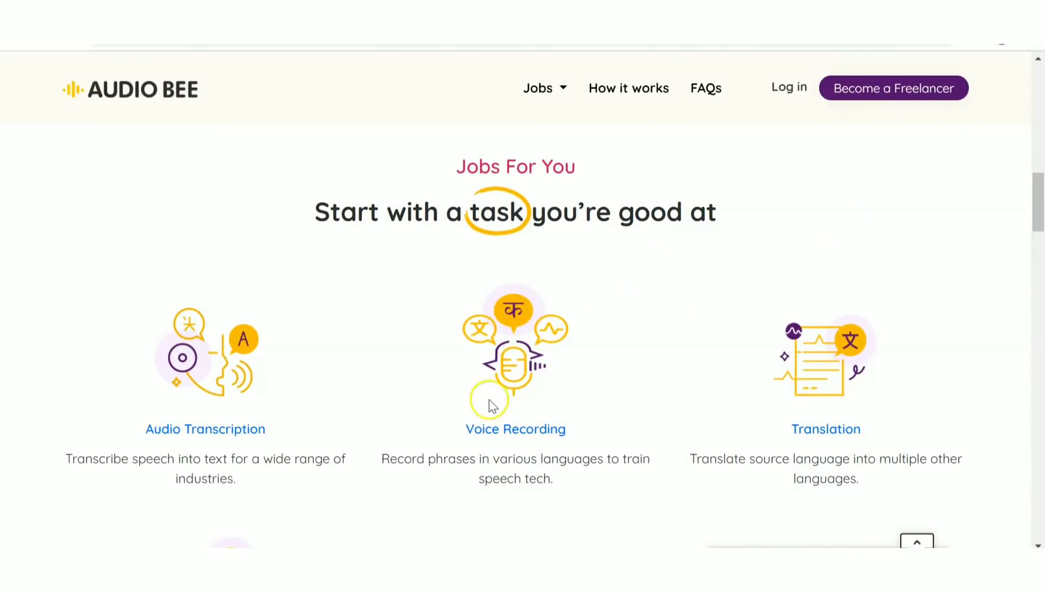
scroll("down", 3)
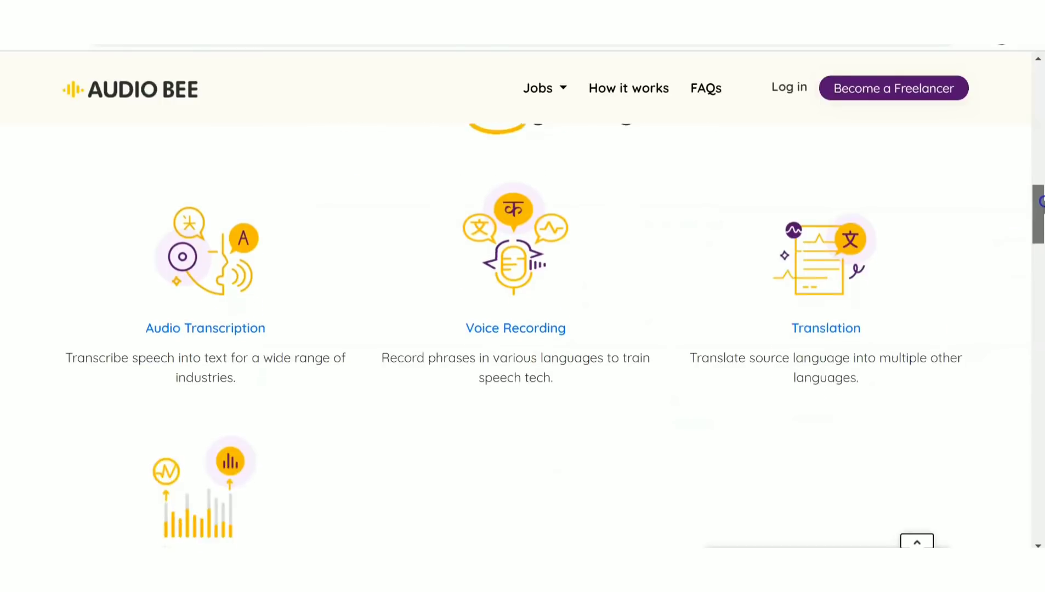
scroll("down", 3)
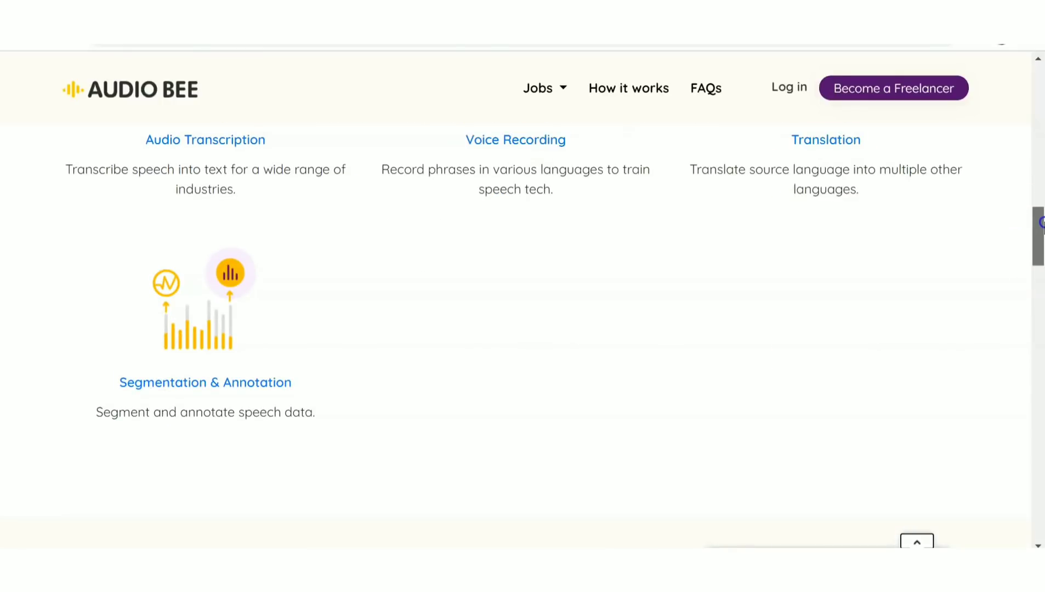
scroll("down", 3)
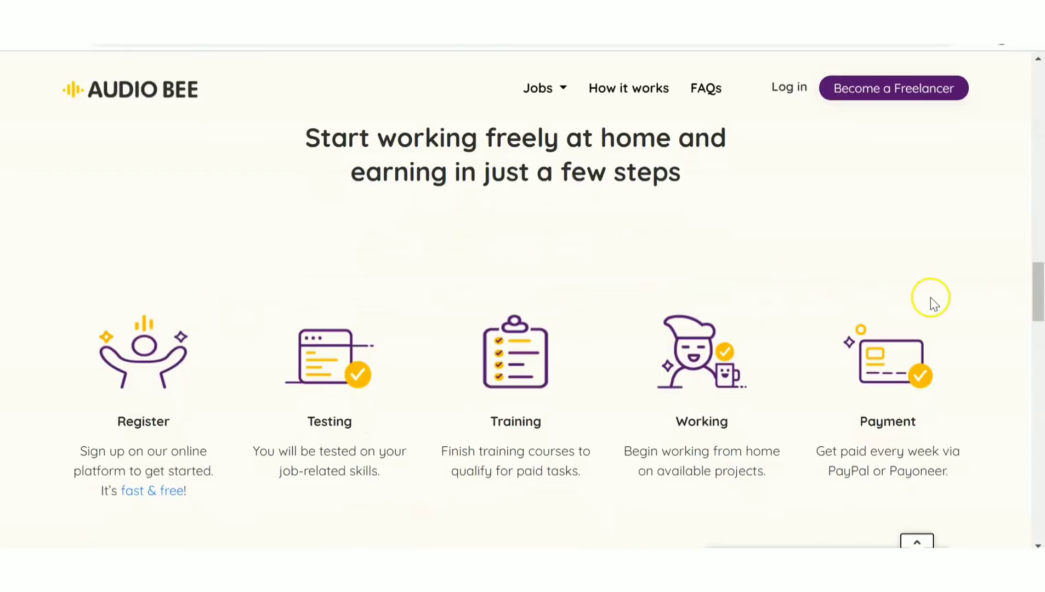
mouse_move(931, 301)
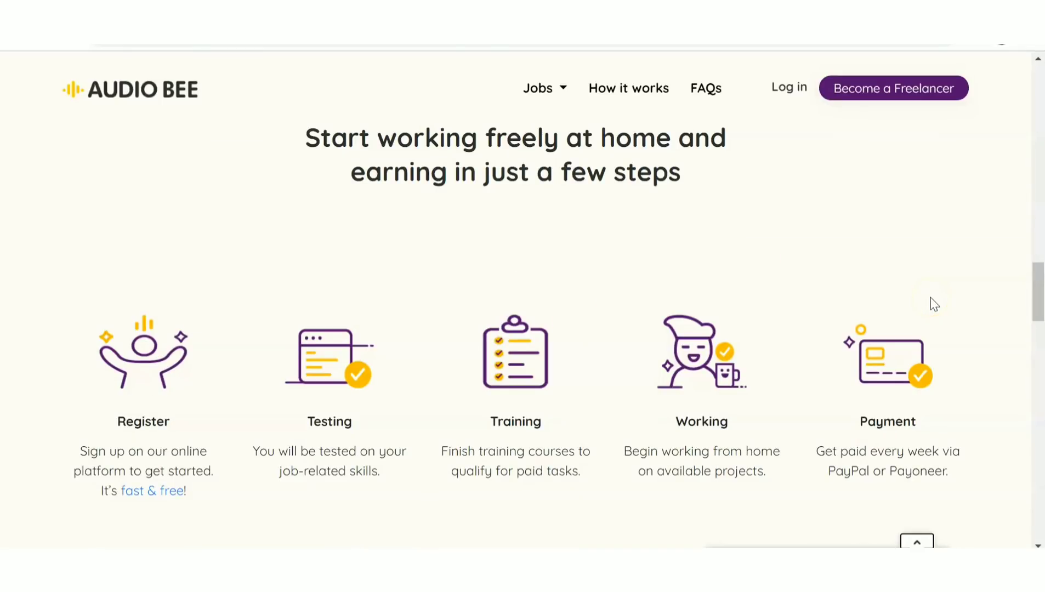
mouse_move(513, 314)
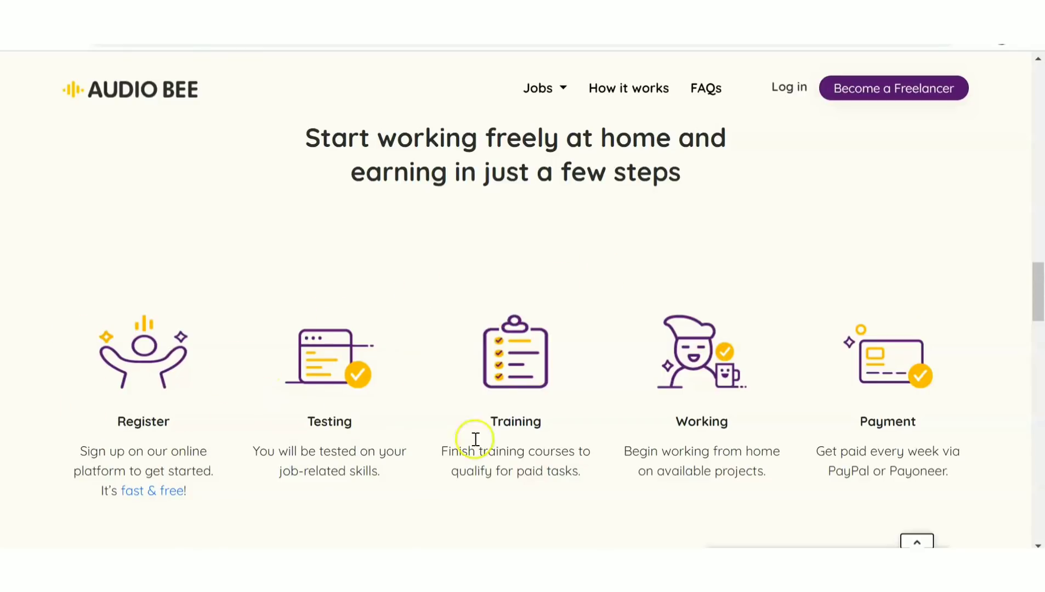
mouse_move(530, 317)
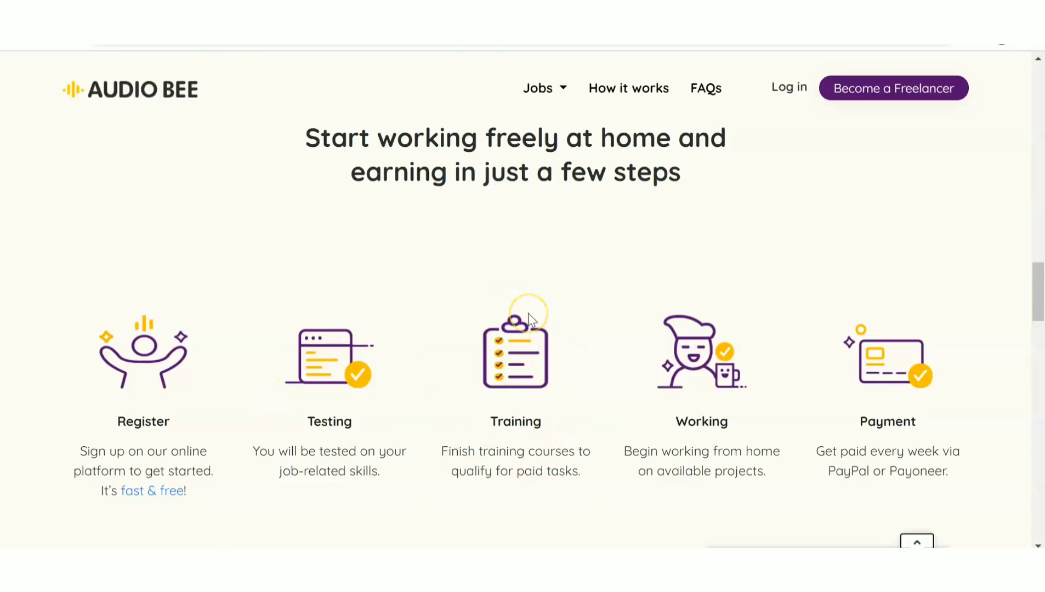
mouse_move(527, 319)
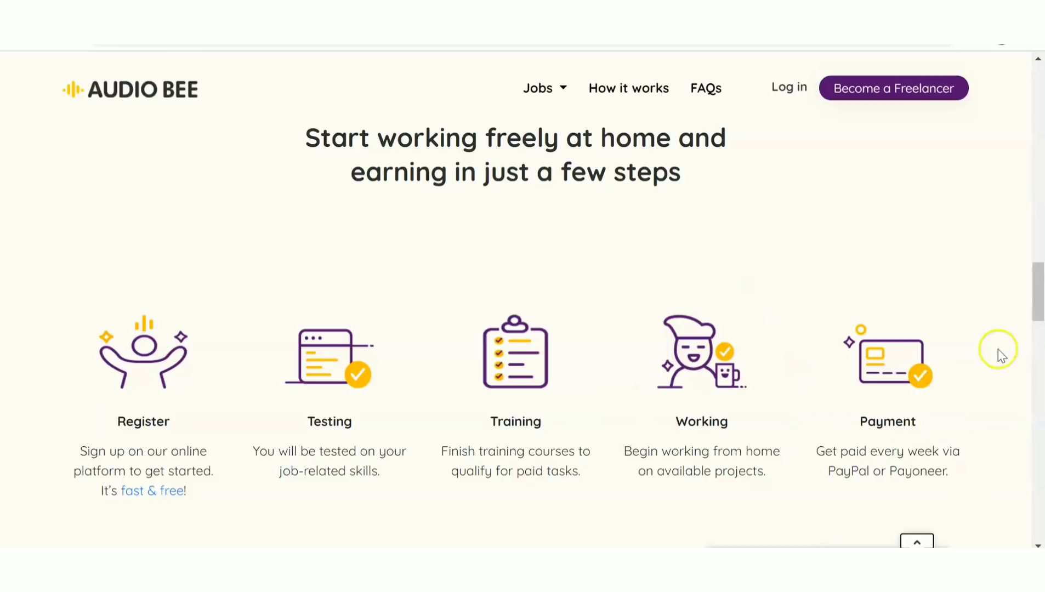
Step: Scroll through the freelancer testimonials and worker FAQ, then back to the page top
scroll("down", 3)
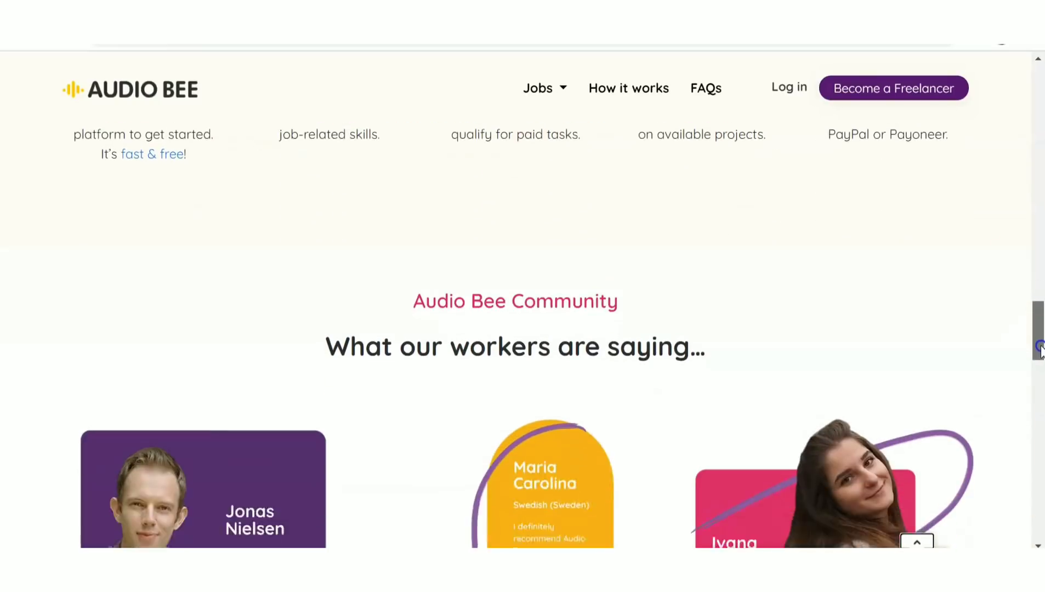
scroll("down", 3)
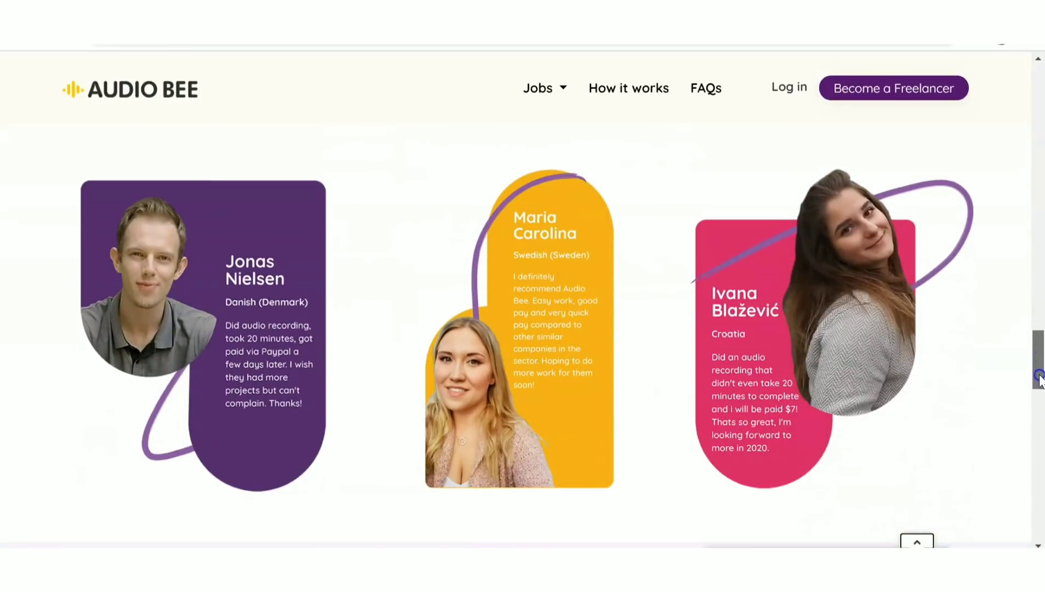
scroll("down", 3)
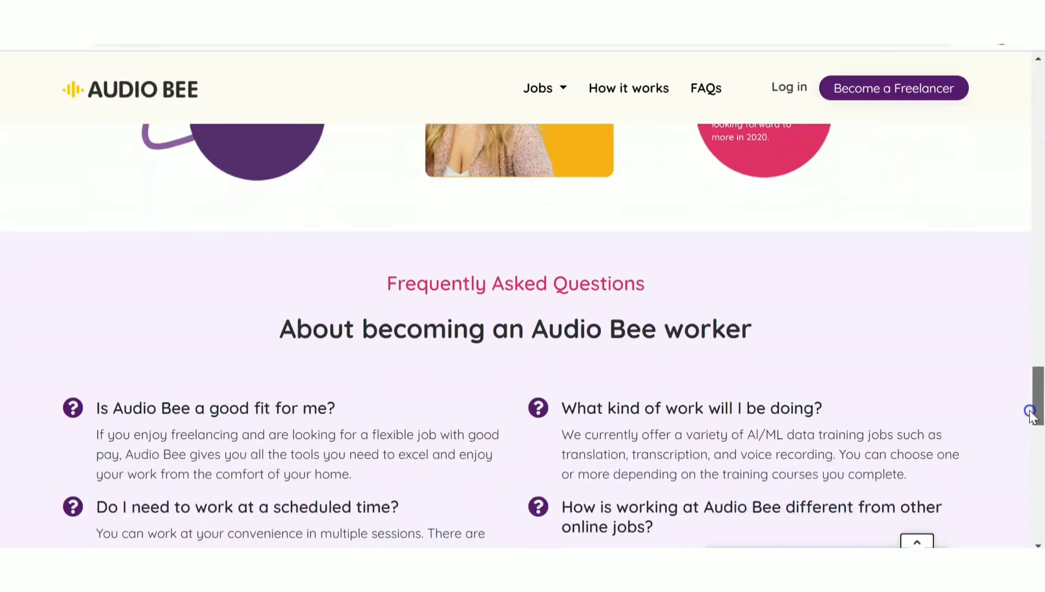
scroll("down", 3)
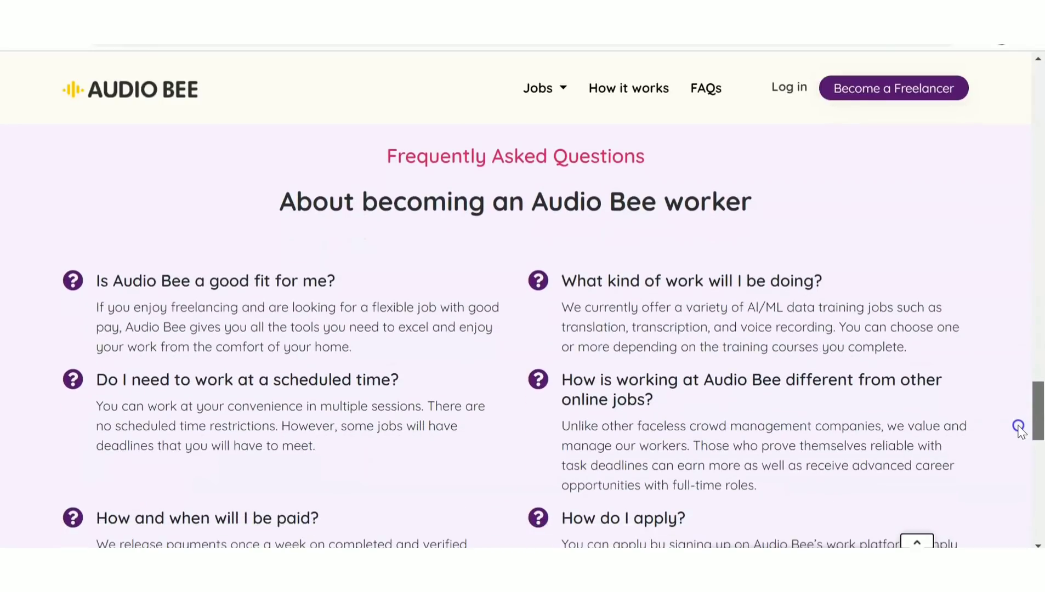
scroll("down", 3)
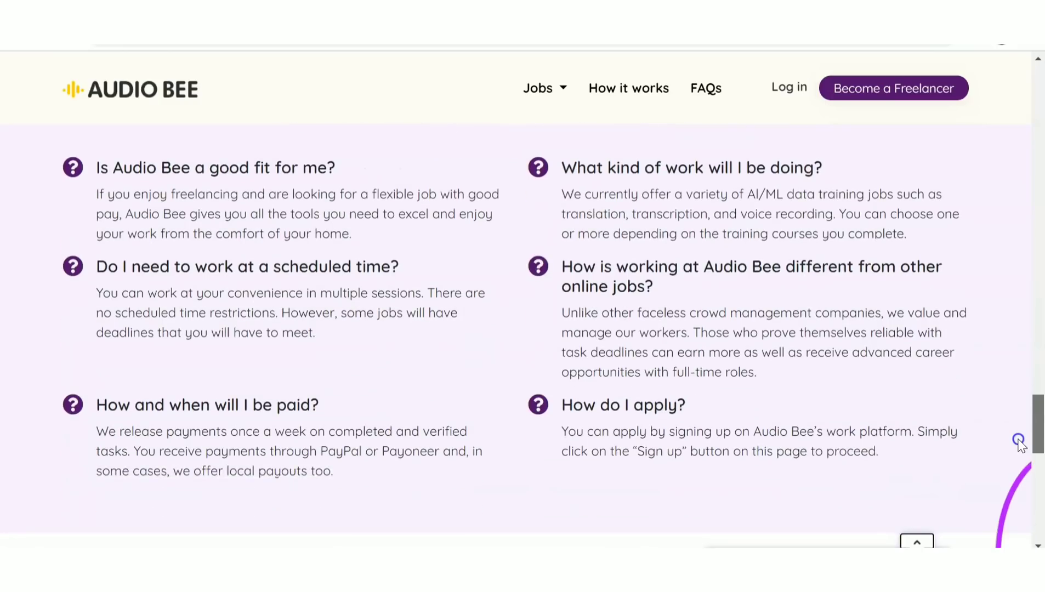
scroll("up", 3)
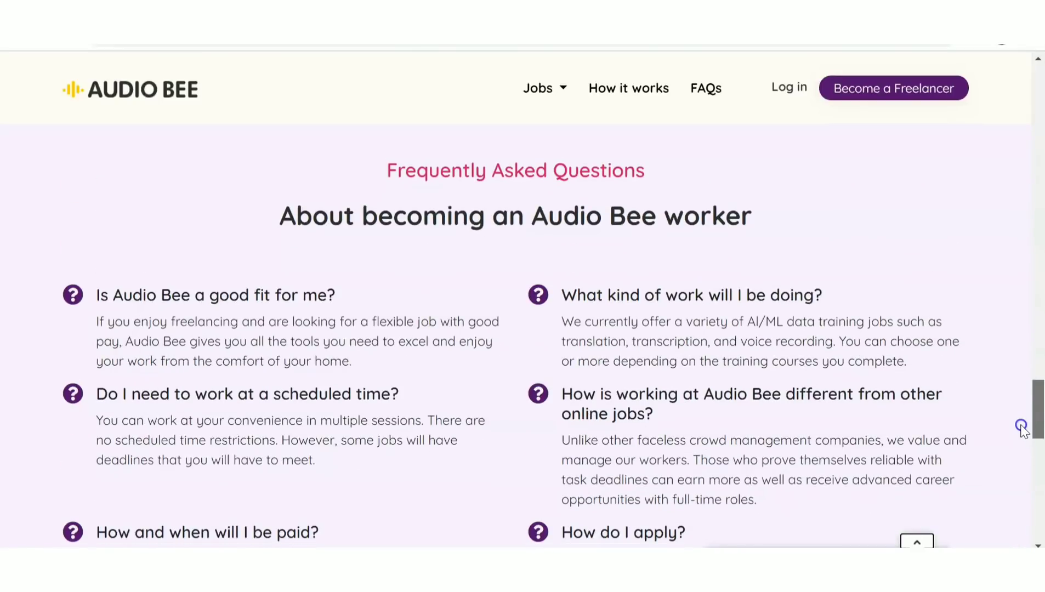
scroll("down", 3)
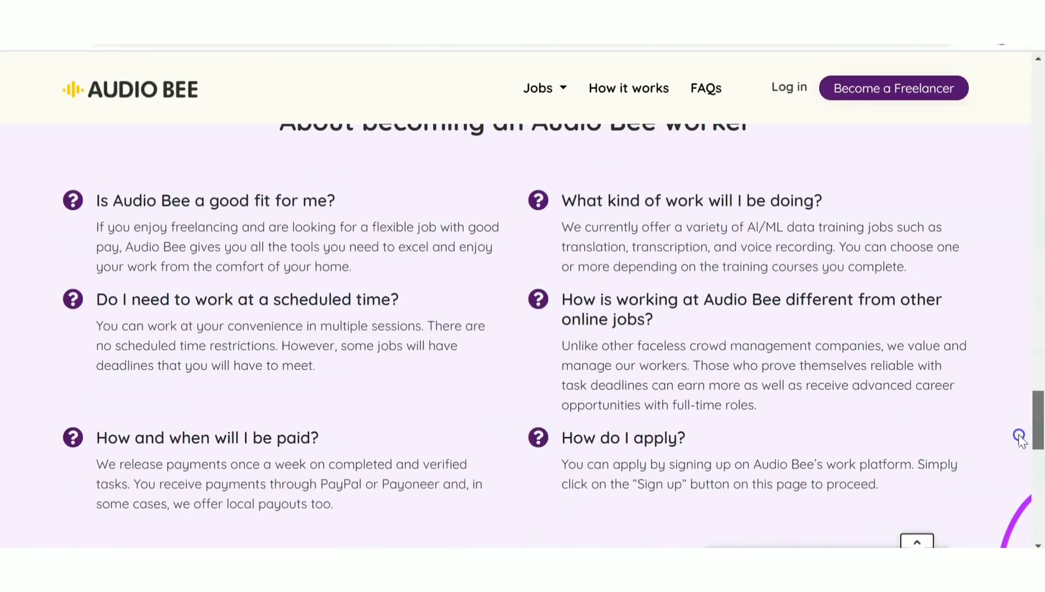
scroll("down", 3)
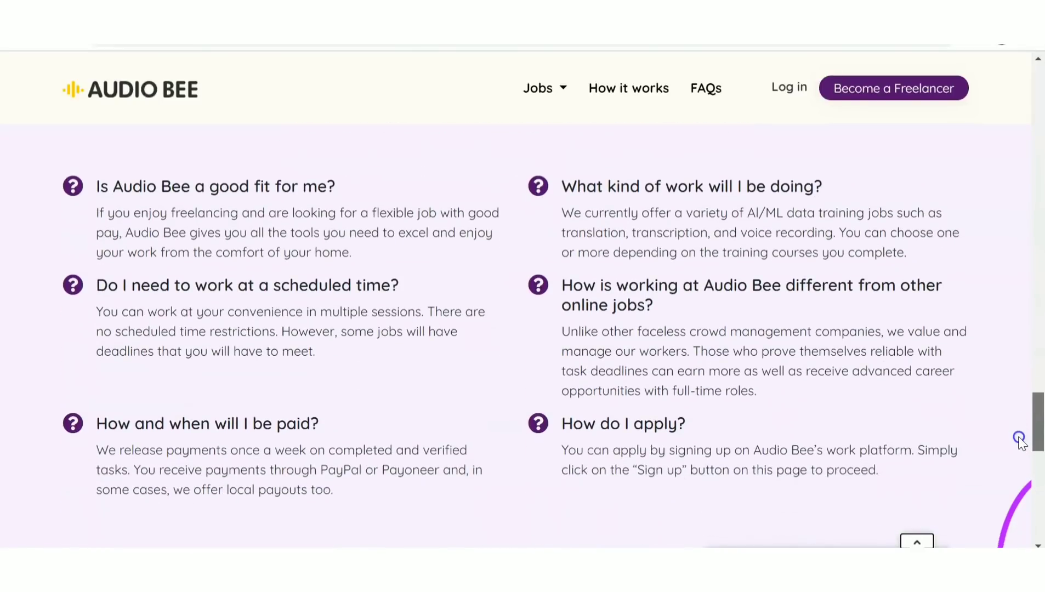
scroll("down", 3)
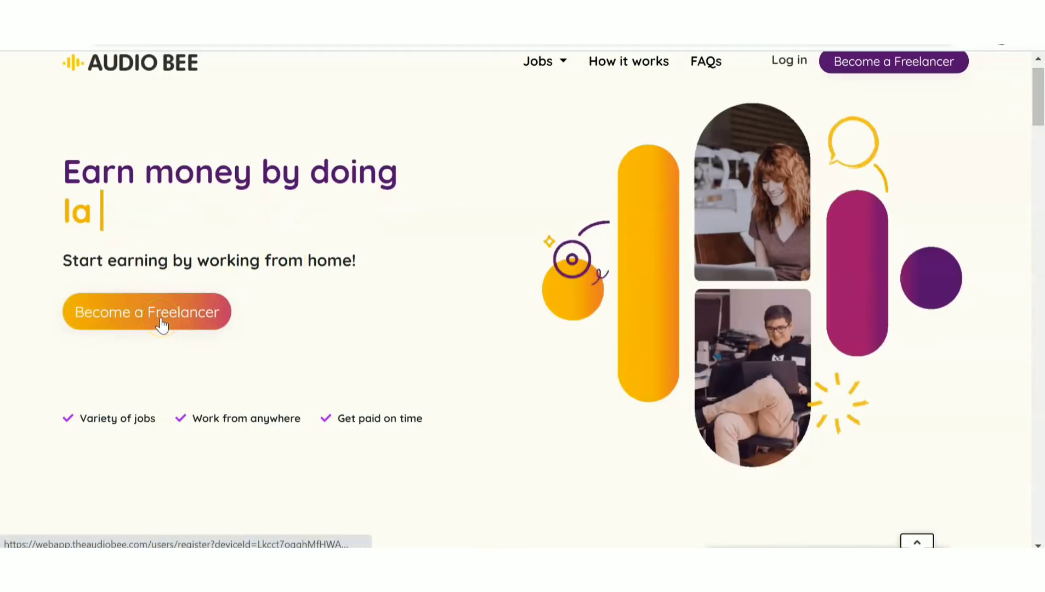
Step: Open the empty freelancer registration form via the Become a Freelancer button
left_click(146, 312)
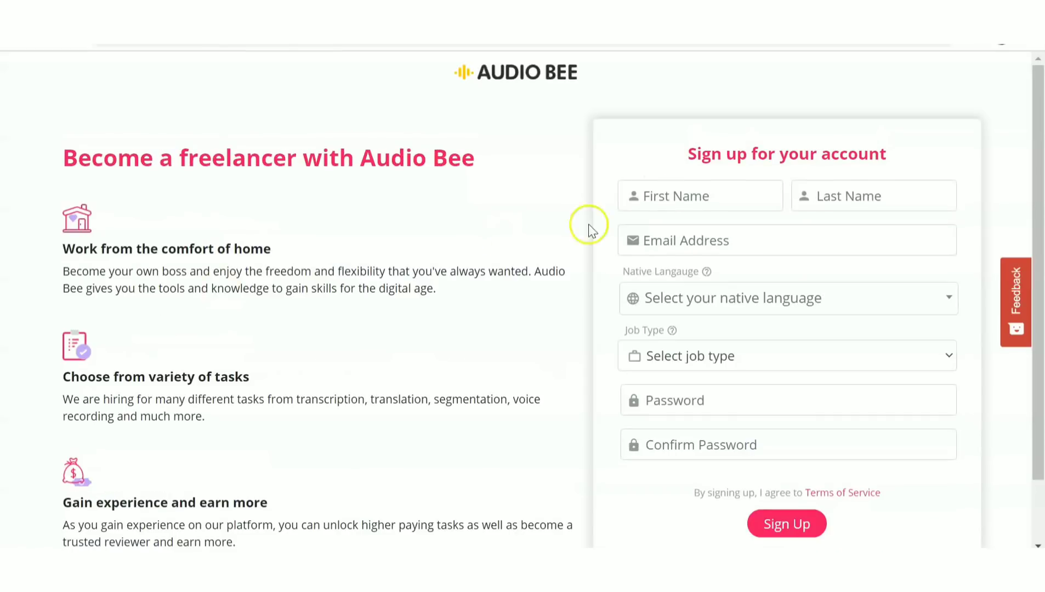
mouse_move(1036, 148)
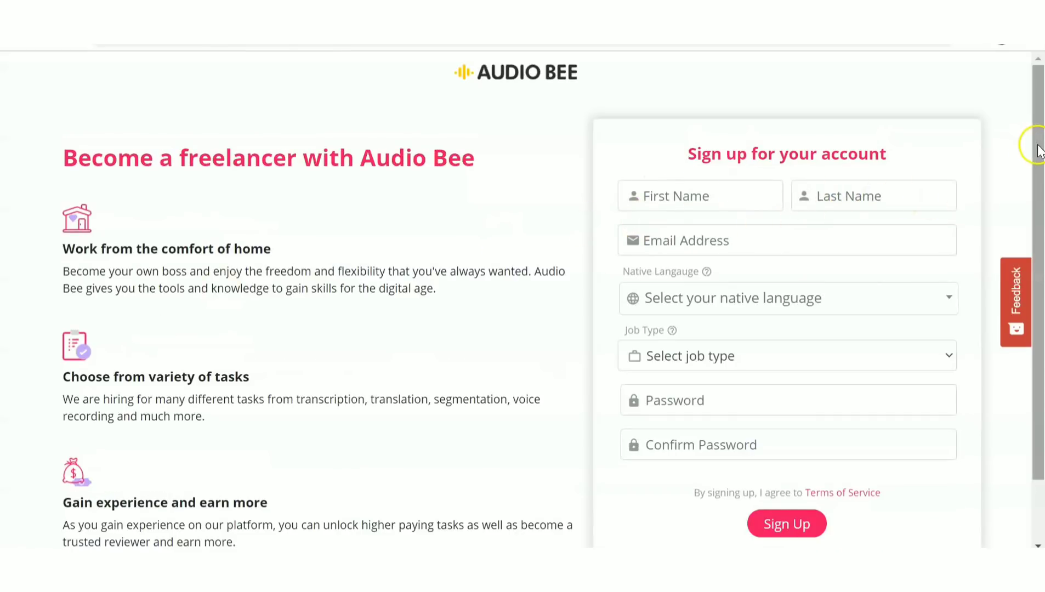
scroll("down", 3)
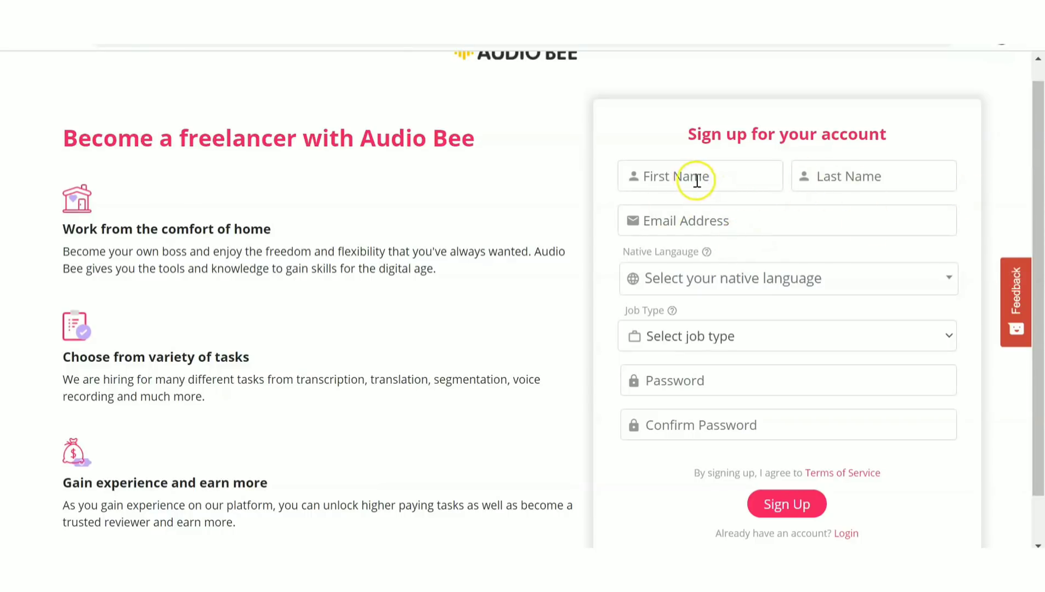
mouse_move(696, 294)
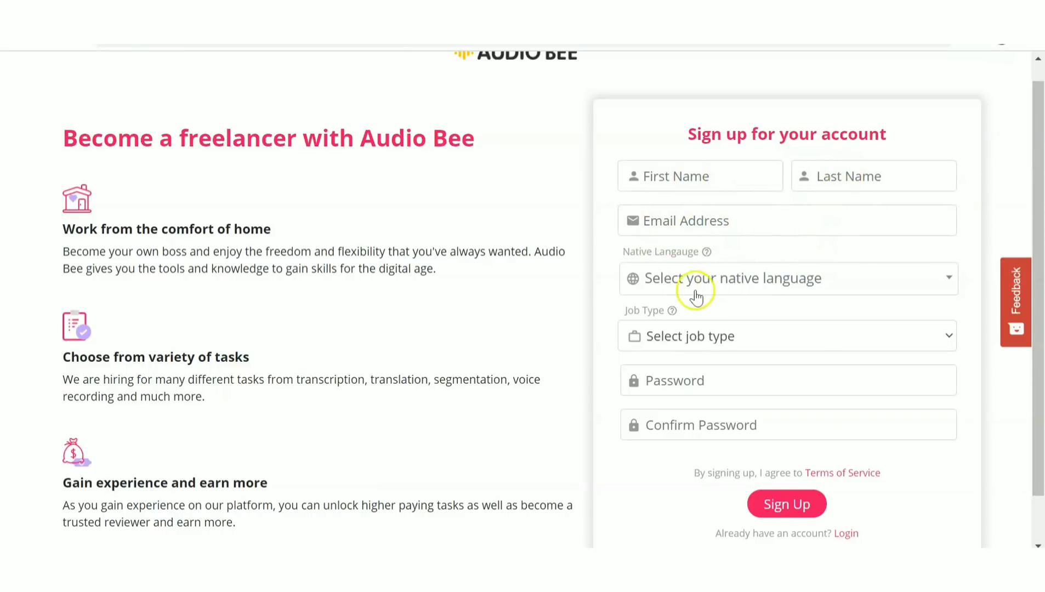
mouse_move(770, 287)
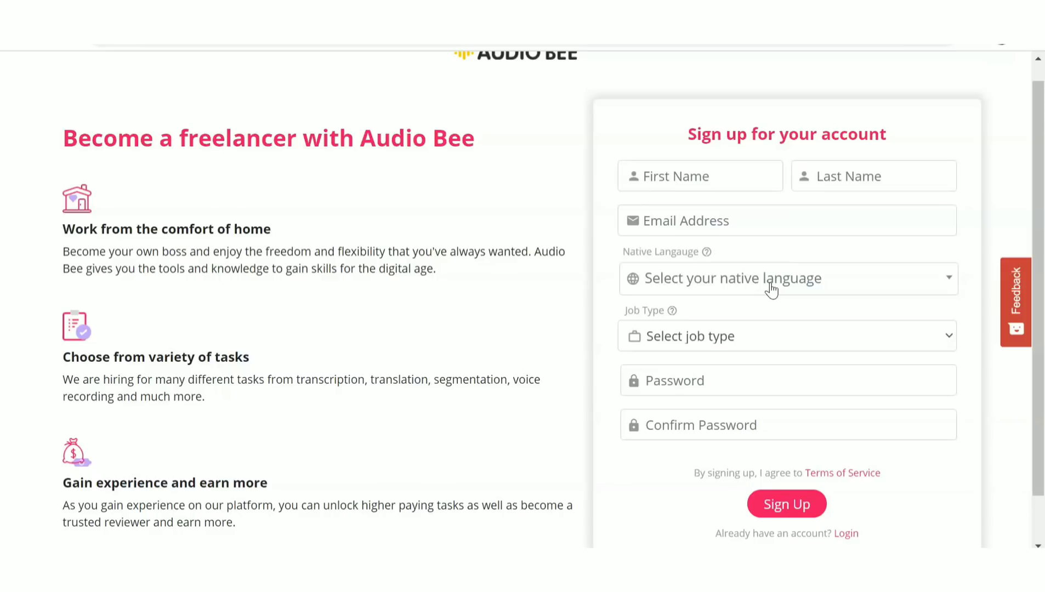
Step: Search 'mala' to pick Malayalam (India) as native language, and choose the Transcription job type
left_click(786, 278)
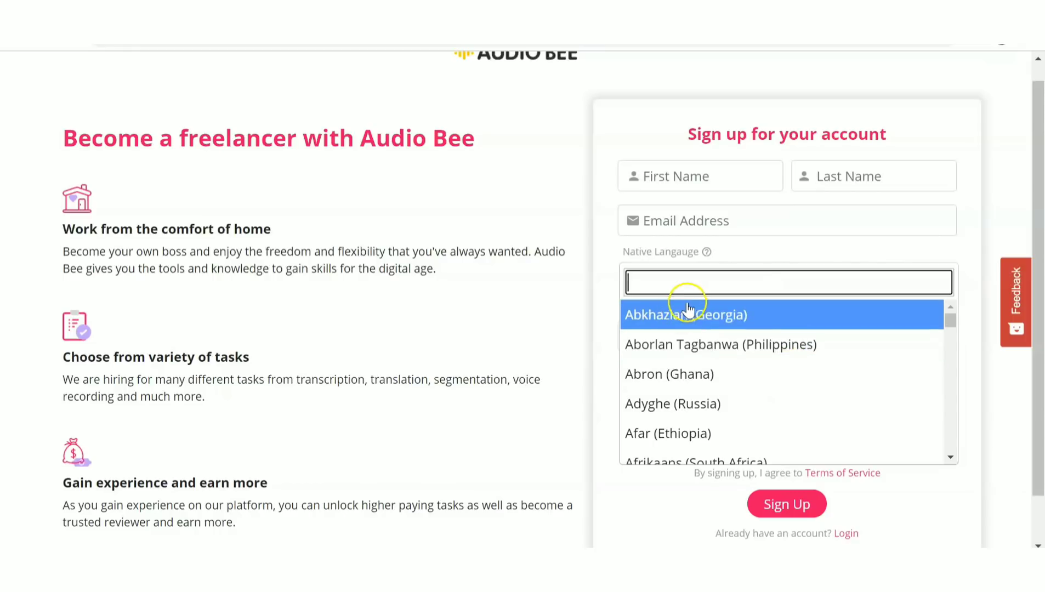
type("malaya")
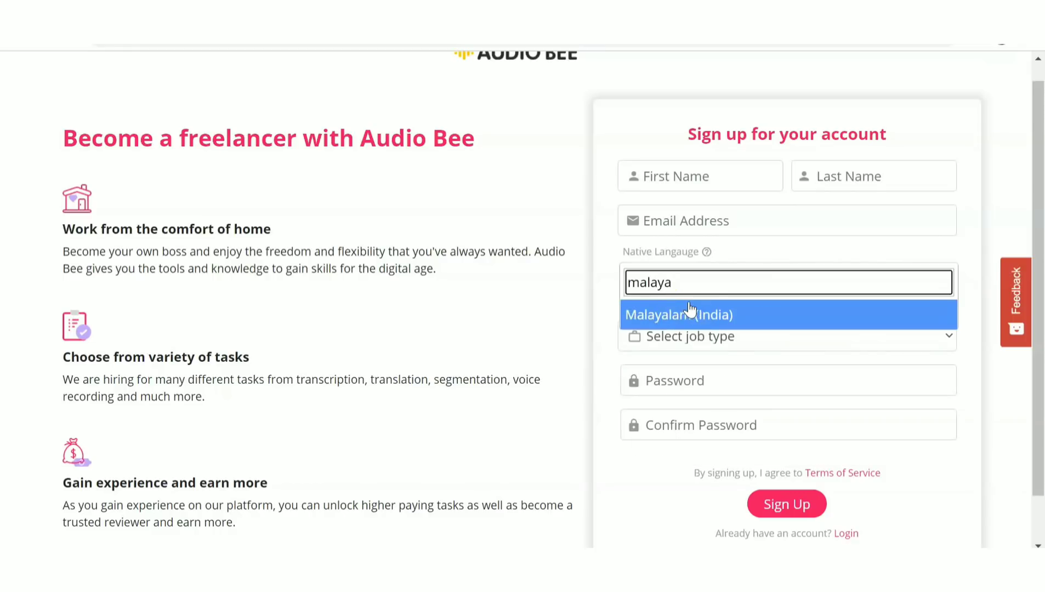
left_click(678, 314)
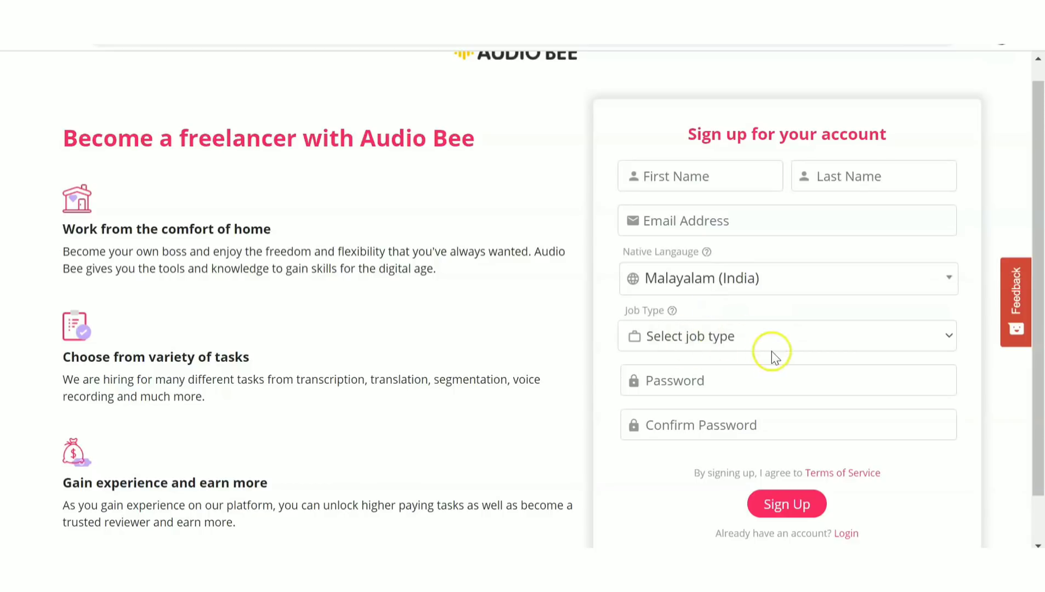
left_click(786, 336)
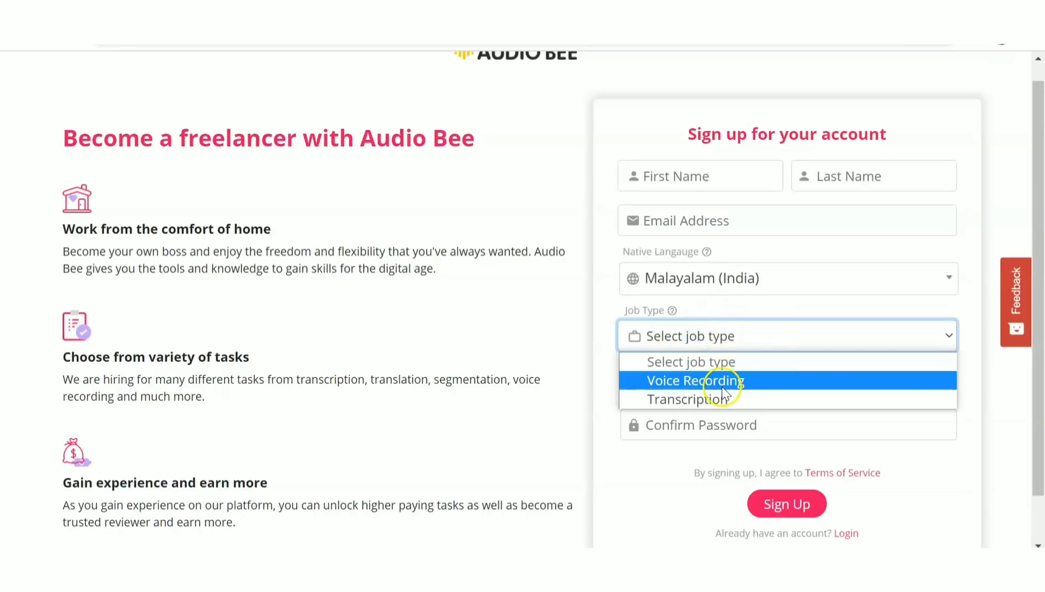
mouse_move(687, 398)
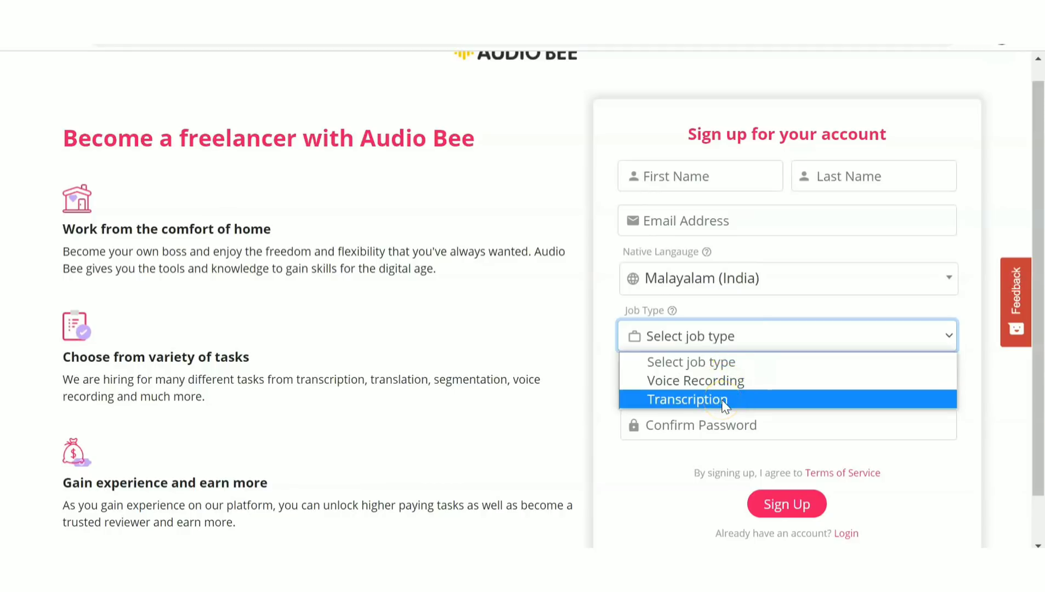
left_click(687, 400)
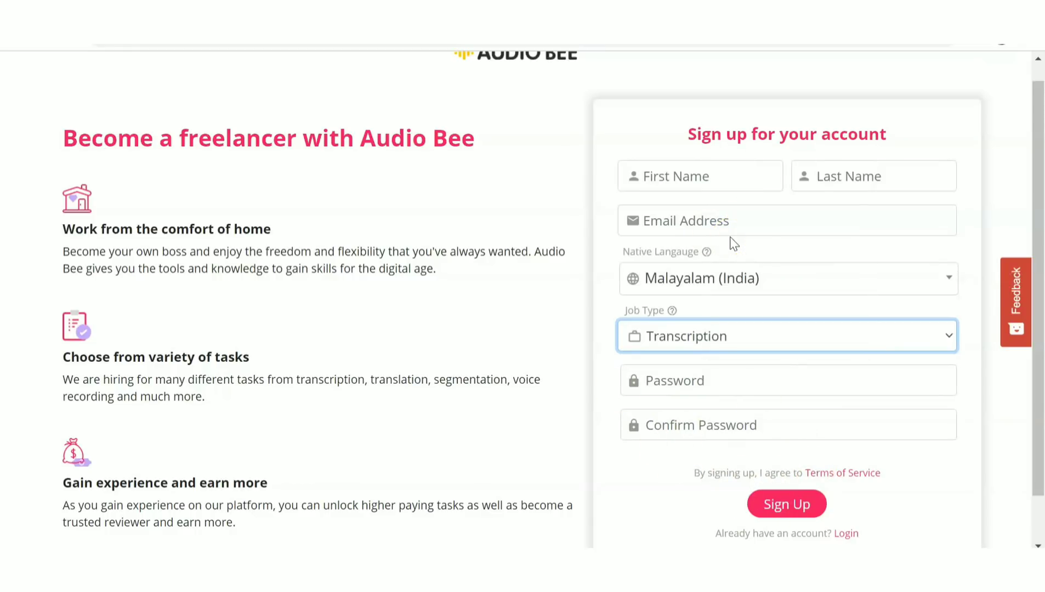
left_click(787, 503)
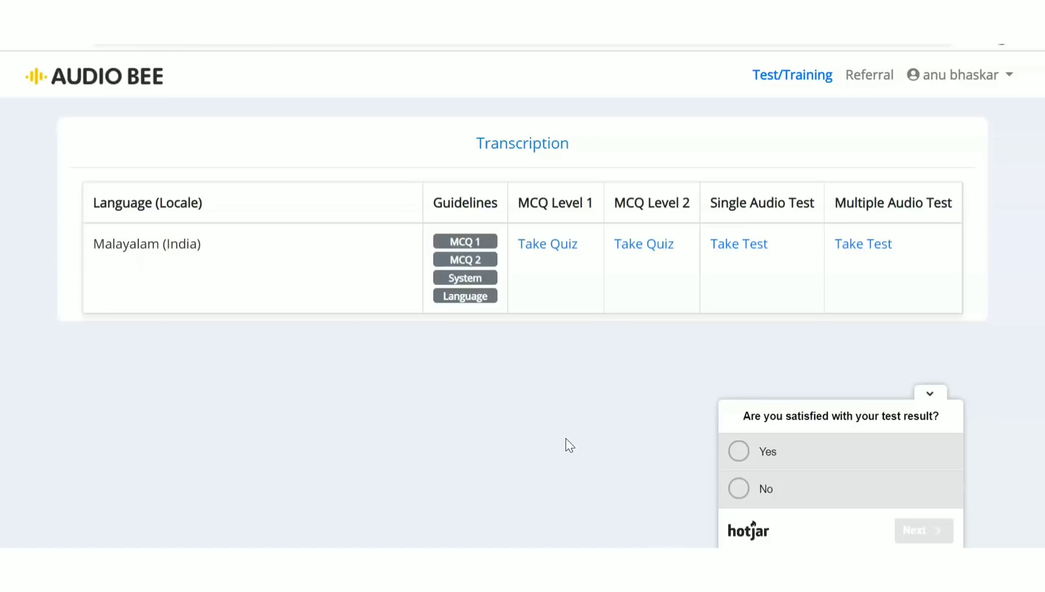
mouse_move(580, 257)
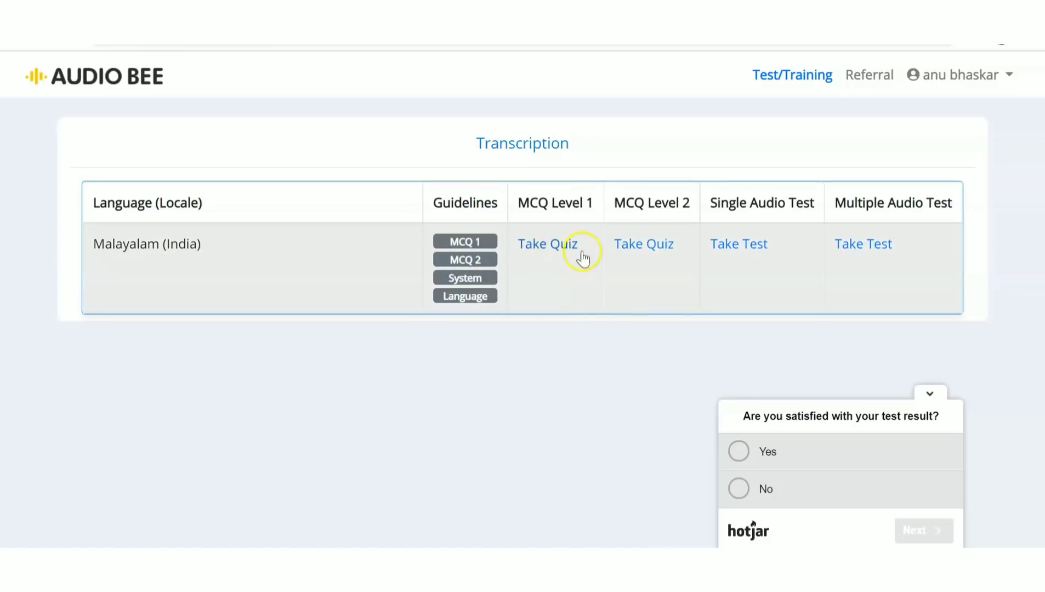
mouse_move(635, 274)
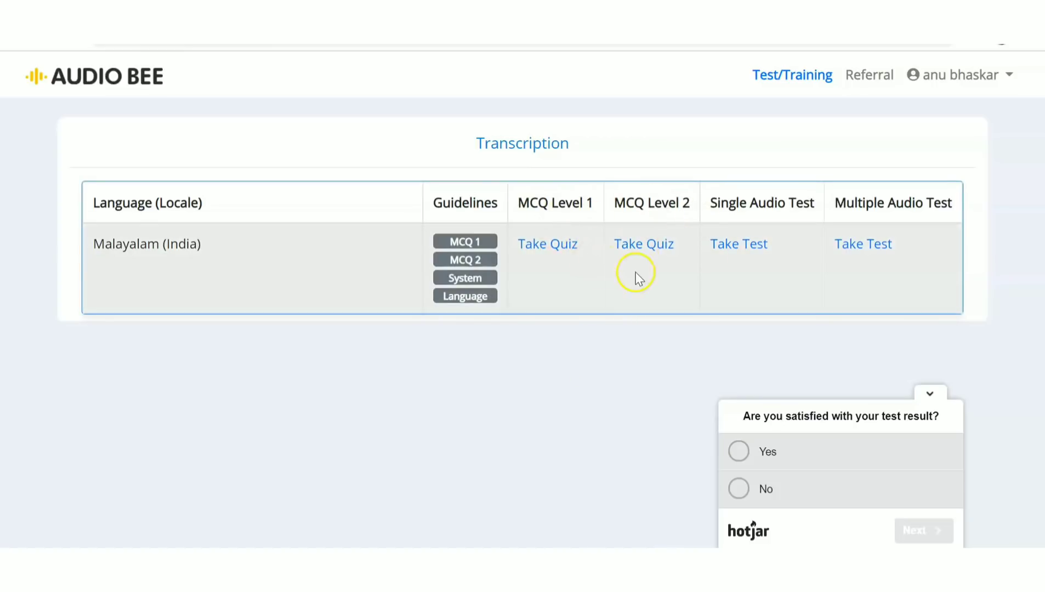
mouse_move(696, 266)
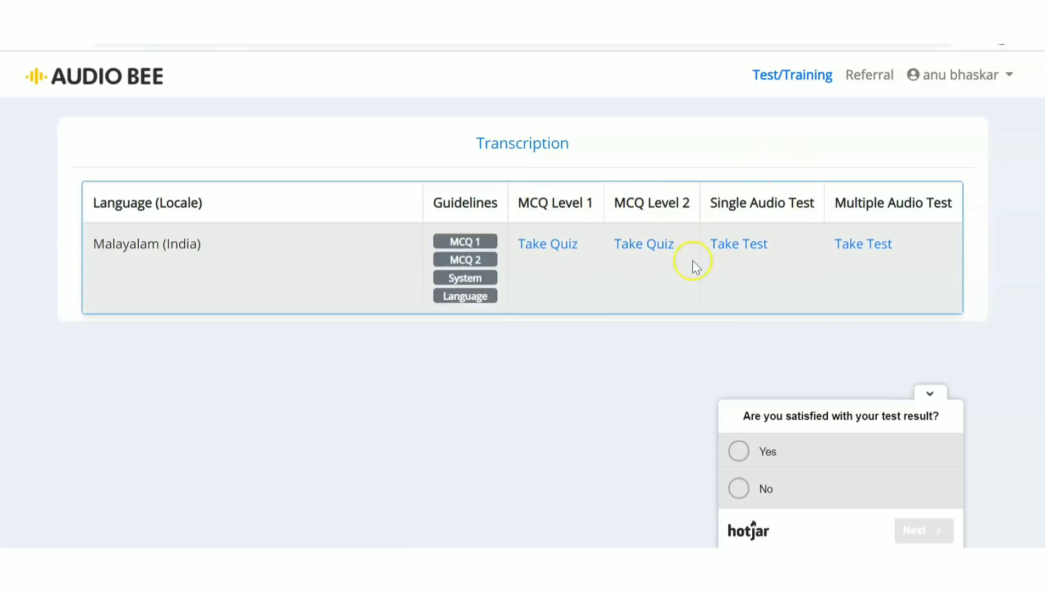
mouse_move(730, 280)
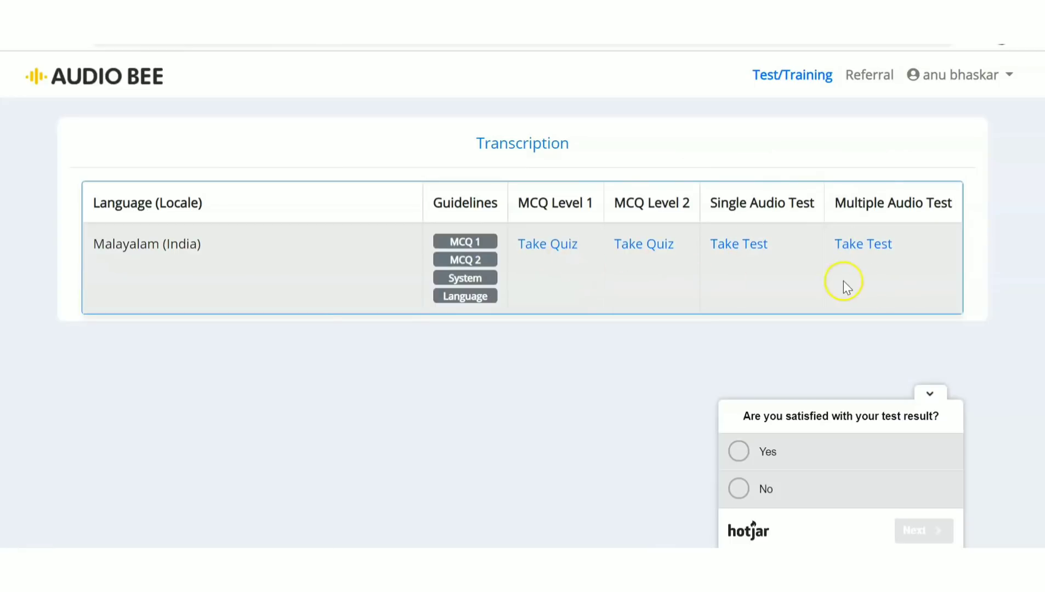
mouse_move(603, 280)
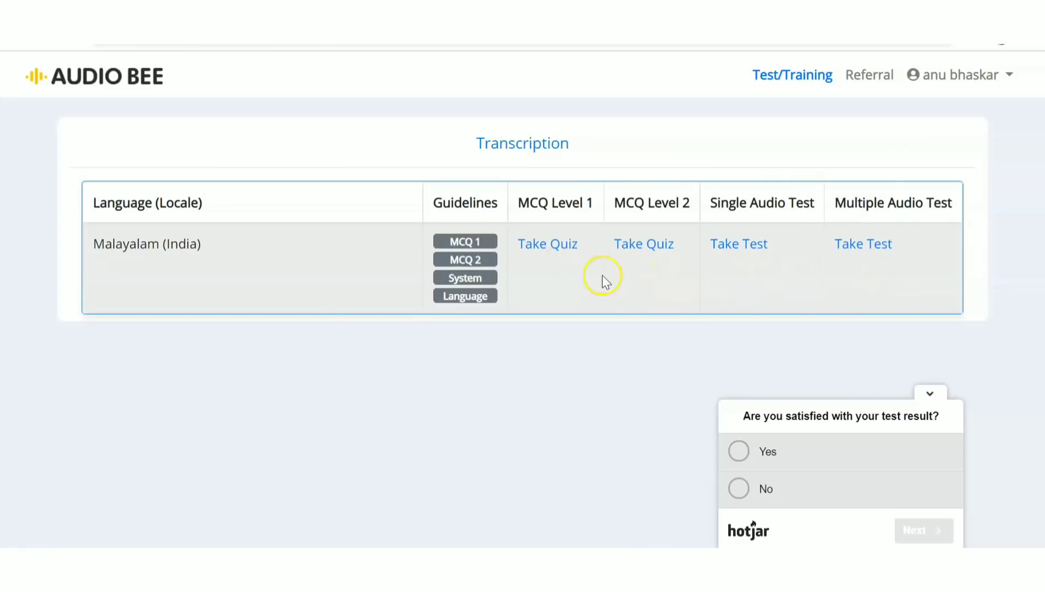
mouse_move(868, 294)
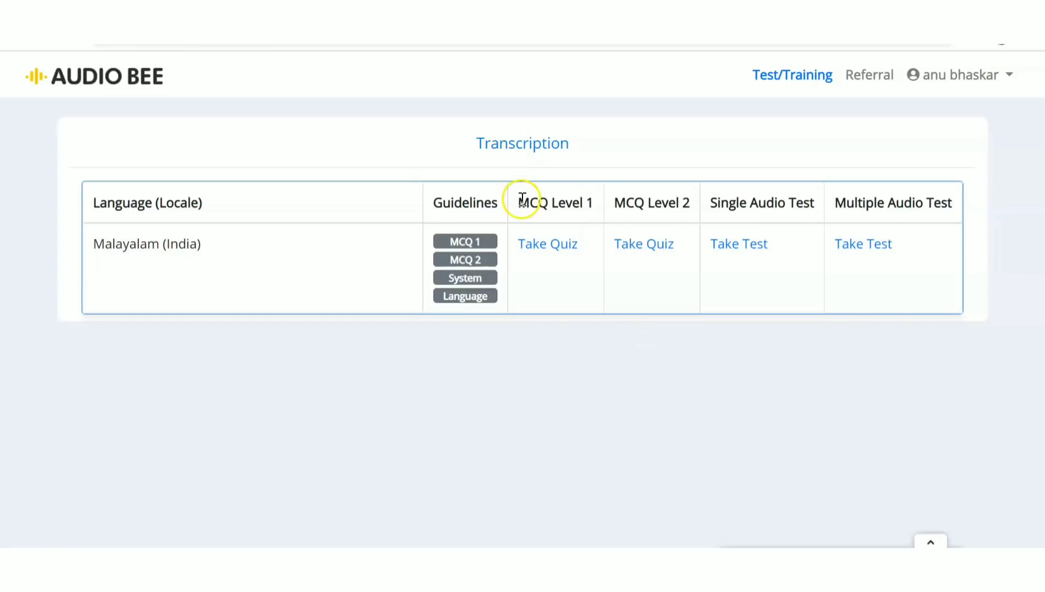
mouse_move(548, 244)
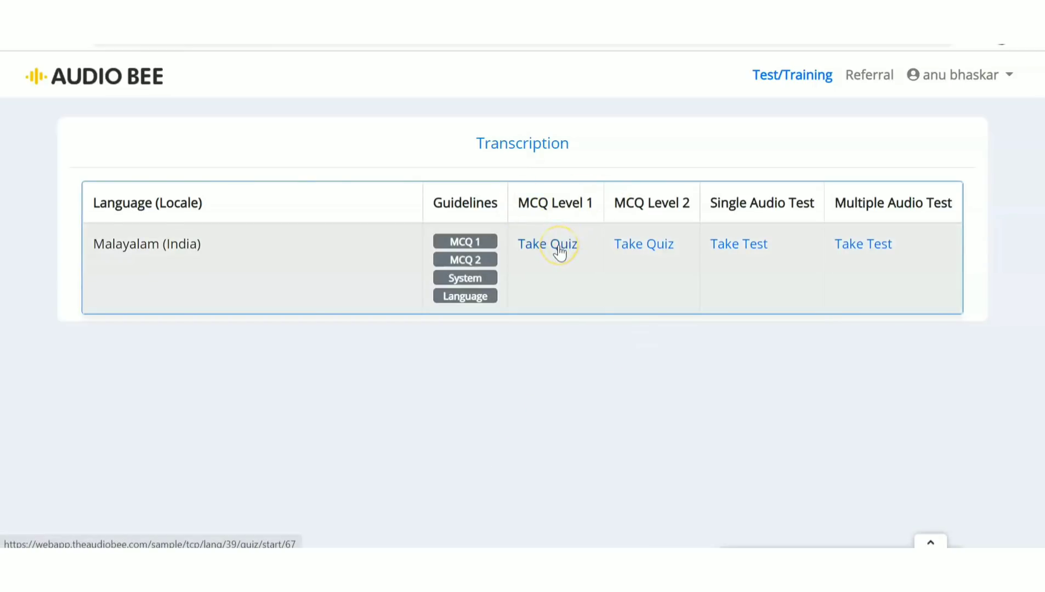
Step: Start the MCQ Level 1 quiz from the Malayalam (India) Transcription tests table
left_click(547, 244)
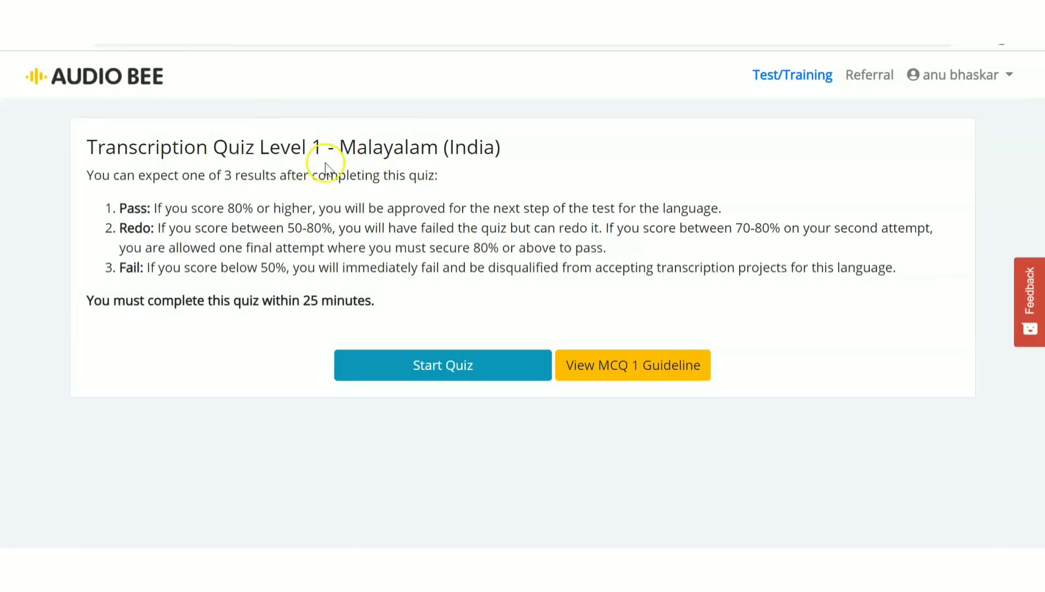
mouse_move(281, 213)
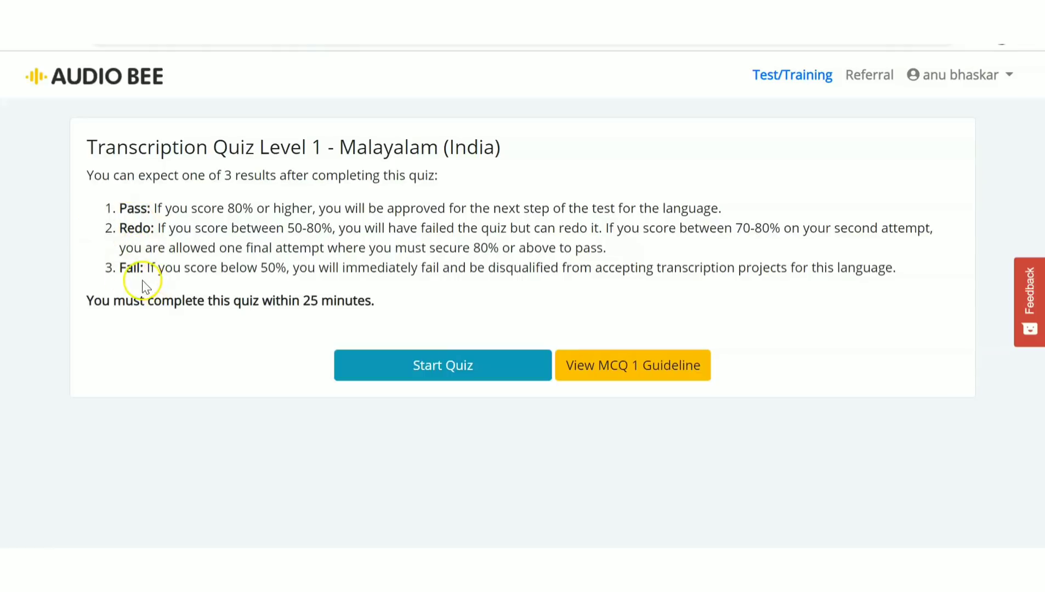
mouse_move(263, 210)
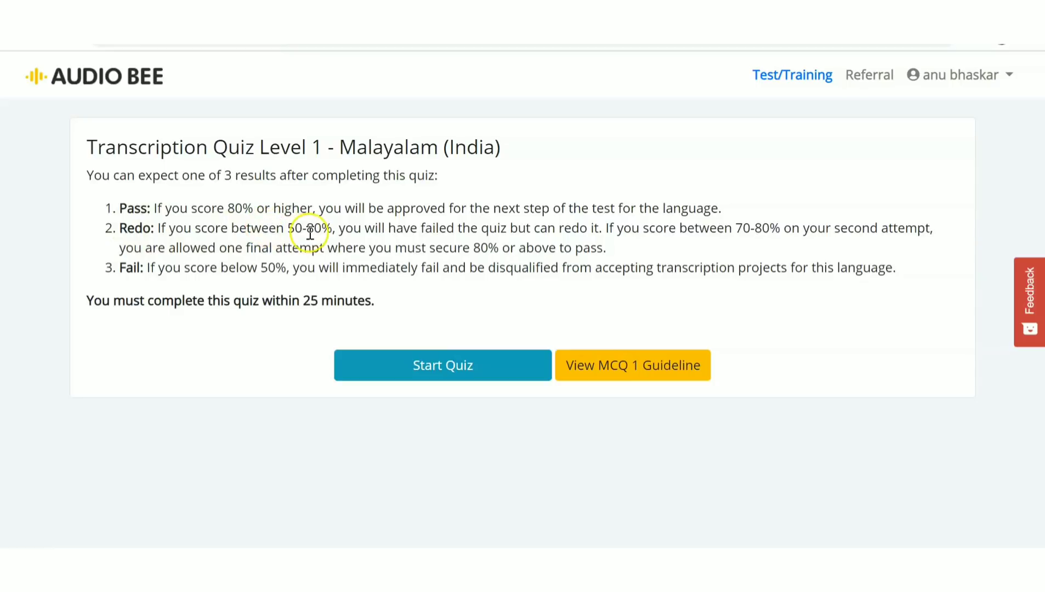
mouse_move(346, 241)
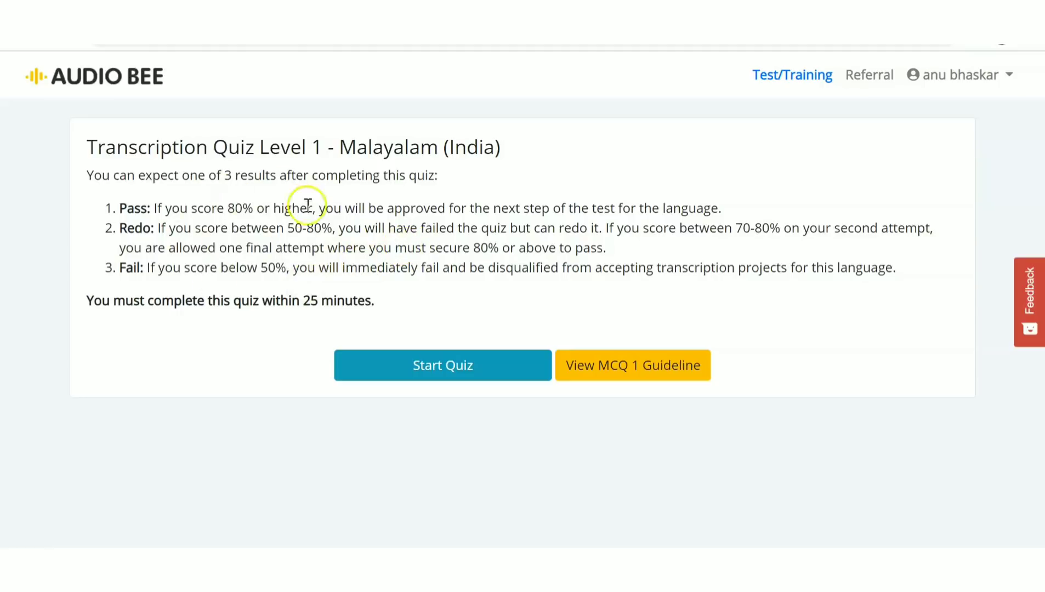
mouse_move(138, 262)
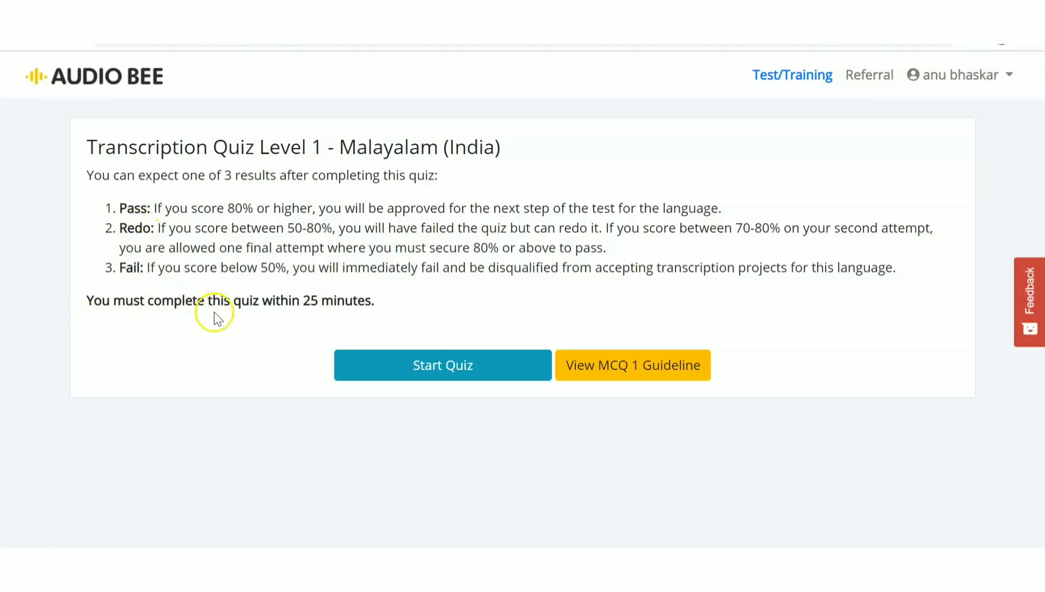
mouse_move(380, 315)
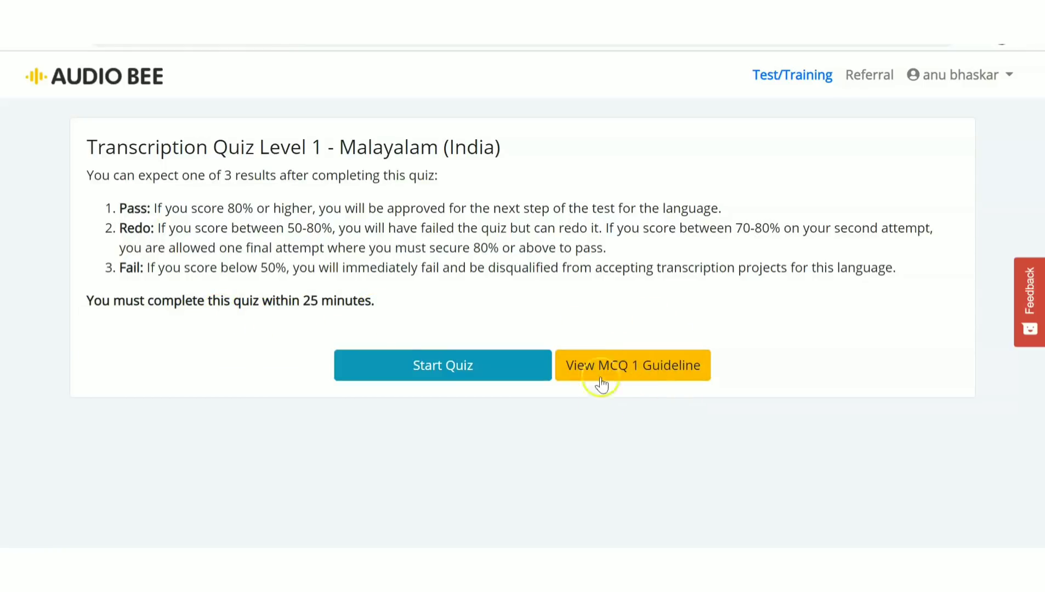
mouse_move(500, 291)
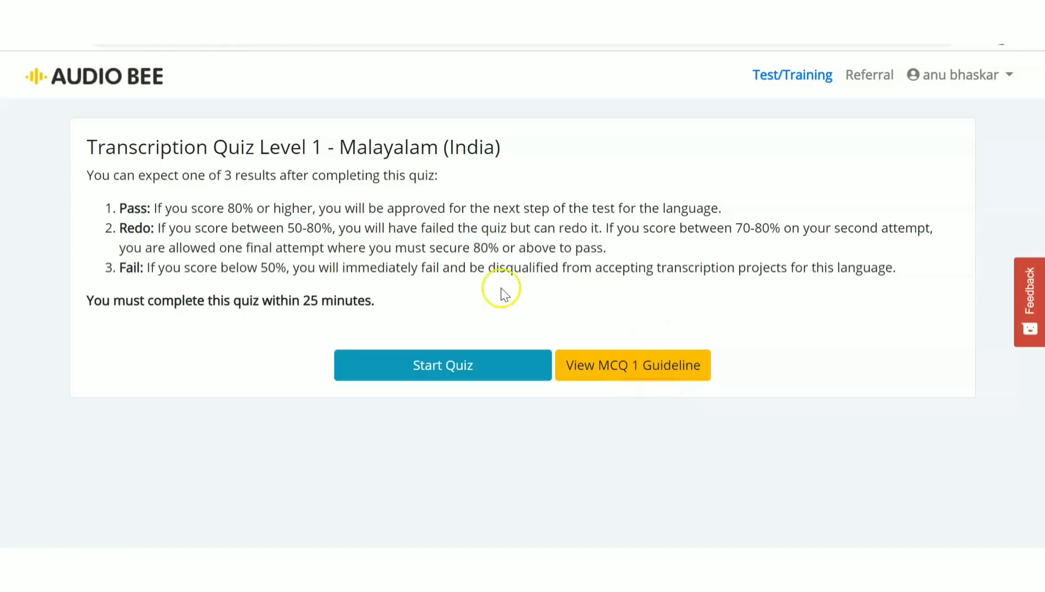
mouse_move(386, 306)
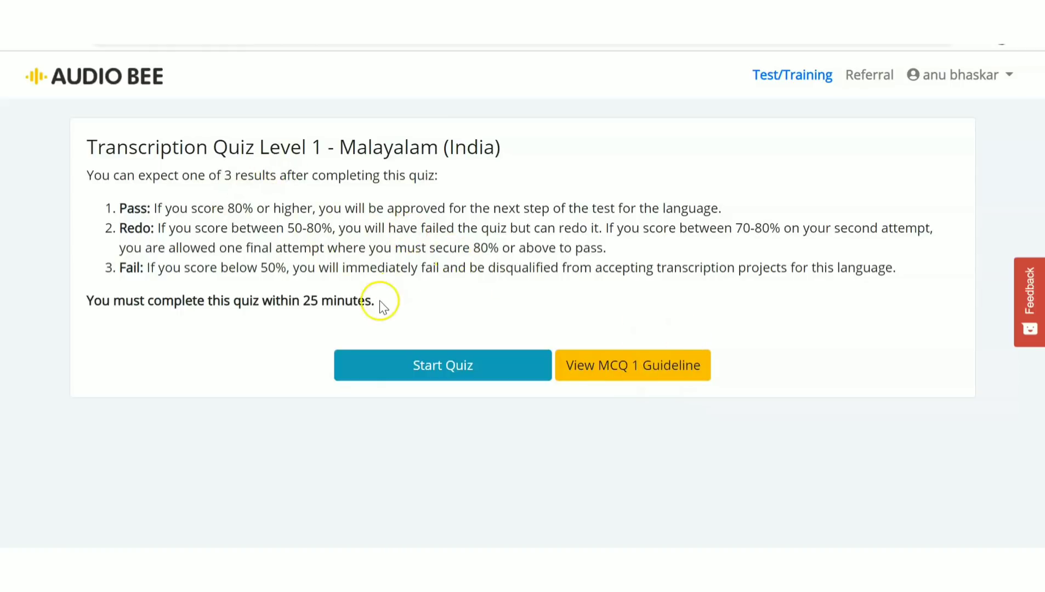
mouse_move(459, 299)
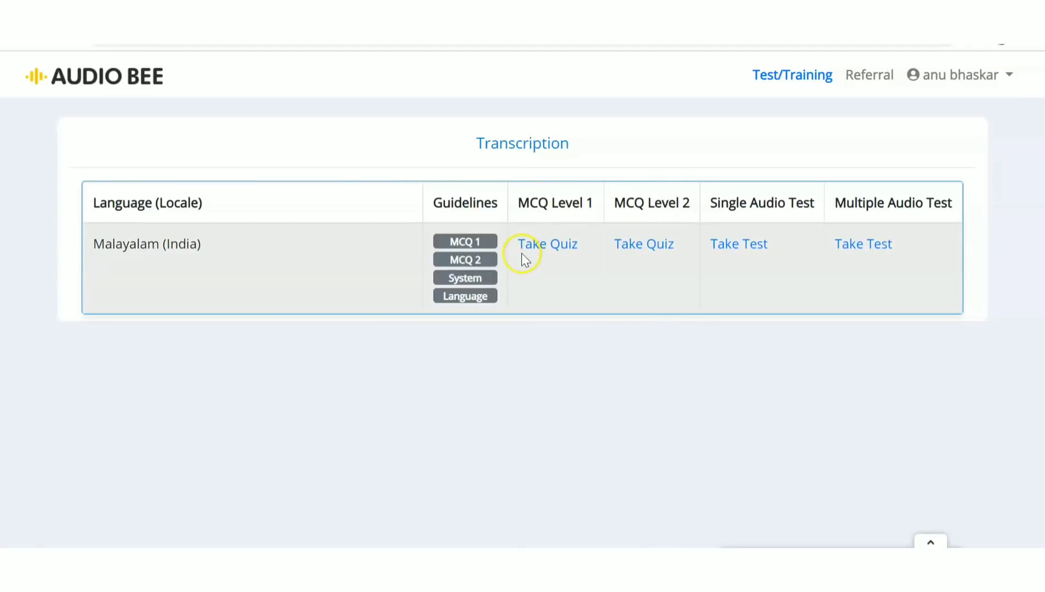
mouse_move(656, 282)
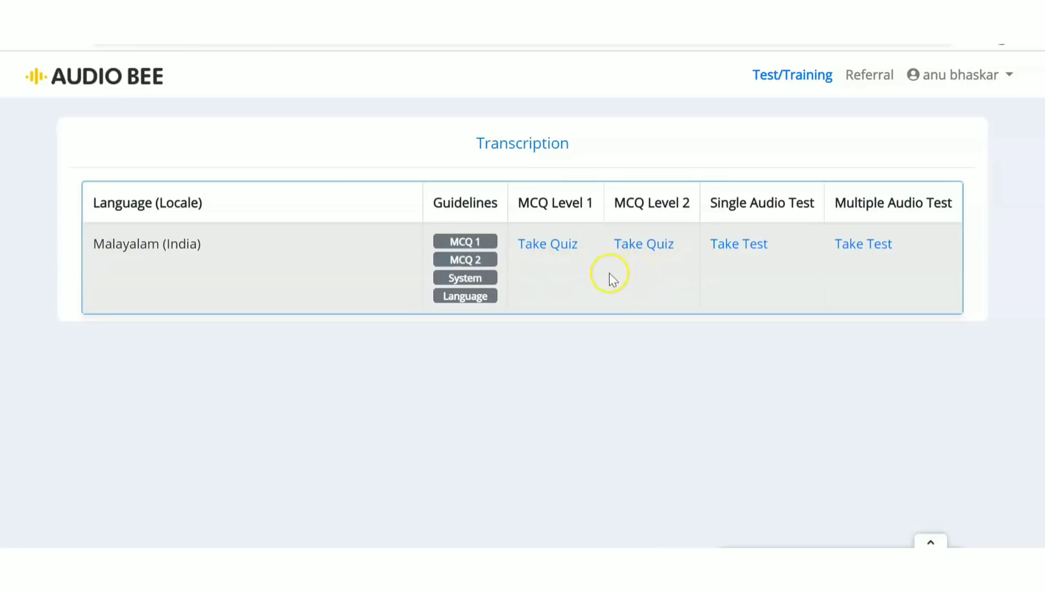
mouse_move(814, 203)
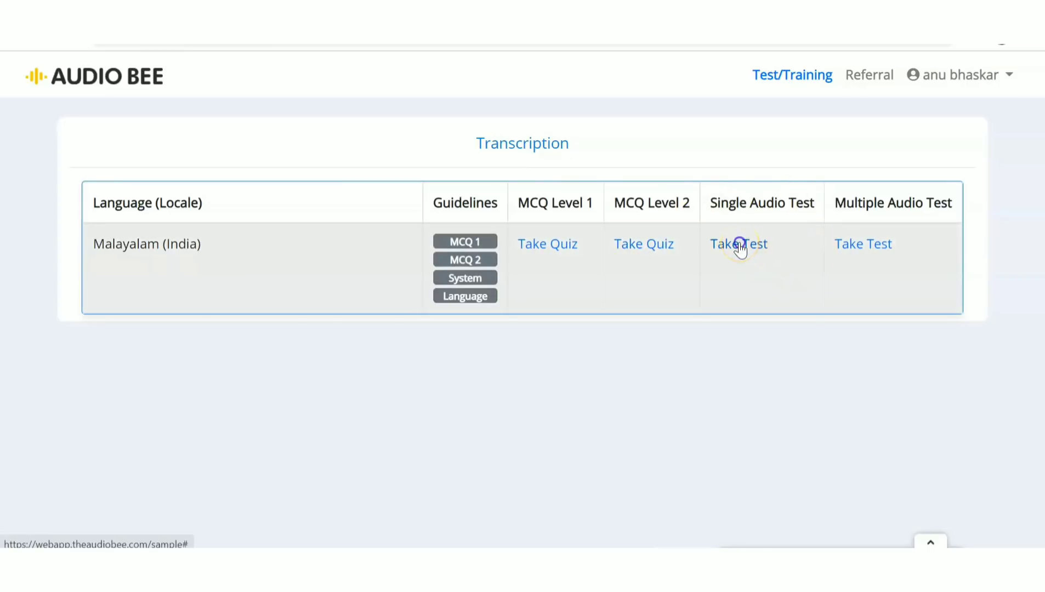
left_click(739, 243)
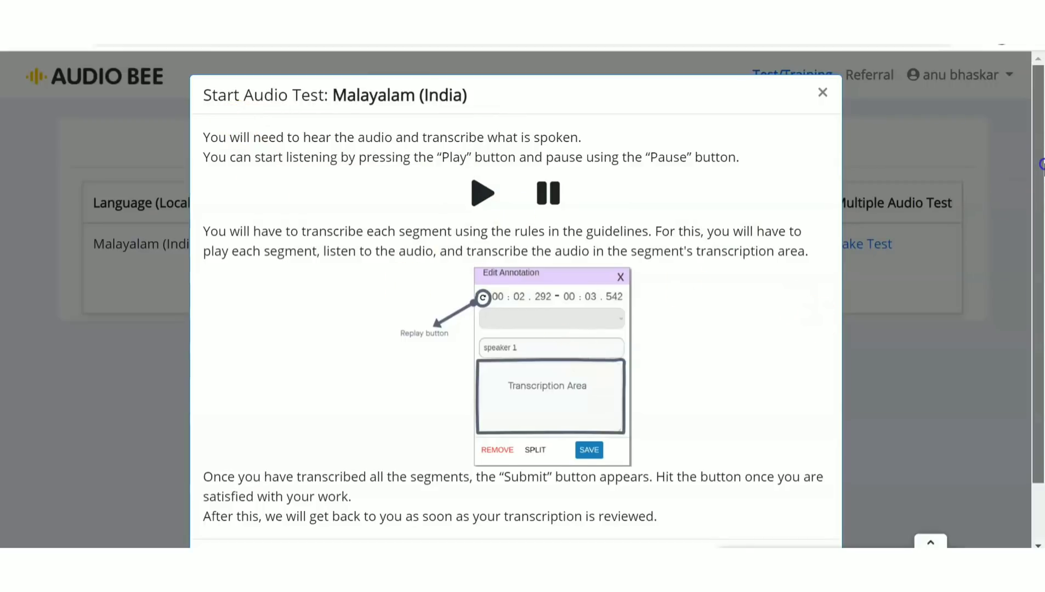
scroll("down", 3)
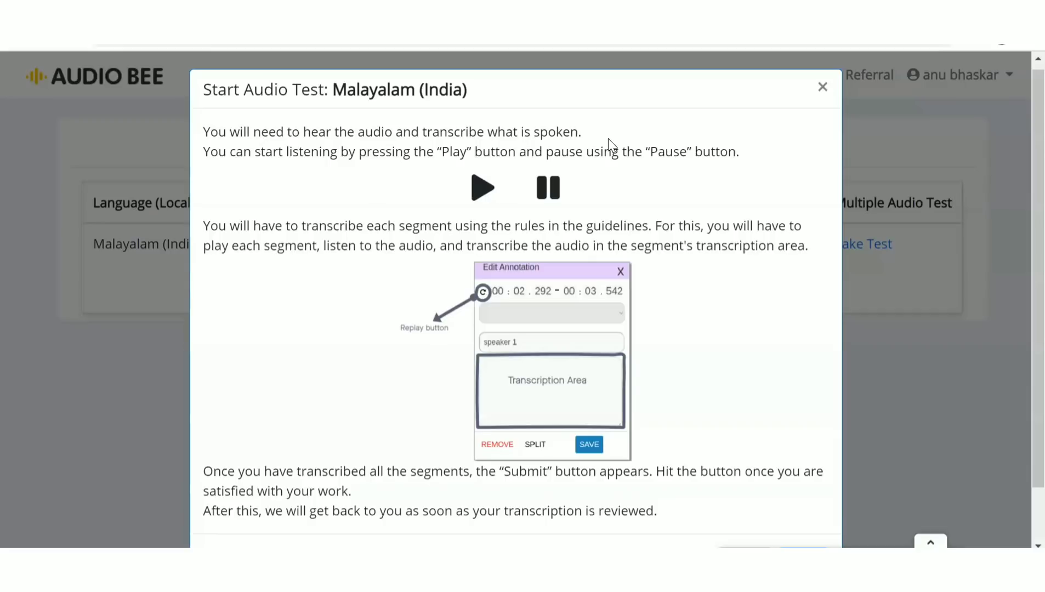
mouse_move(434, 183)
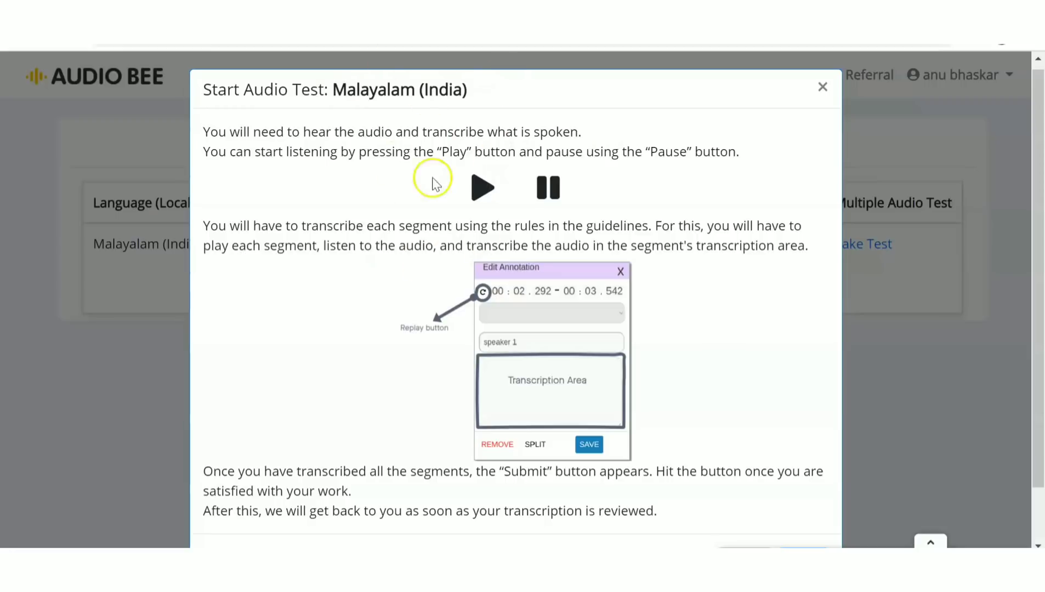
mouse_move(441, 146)
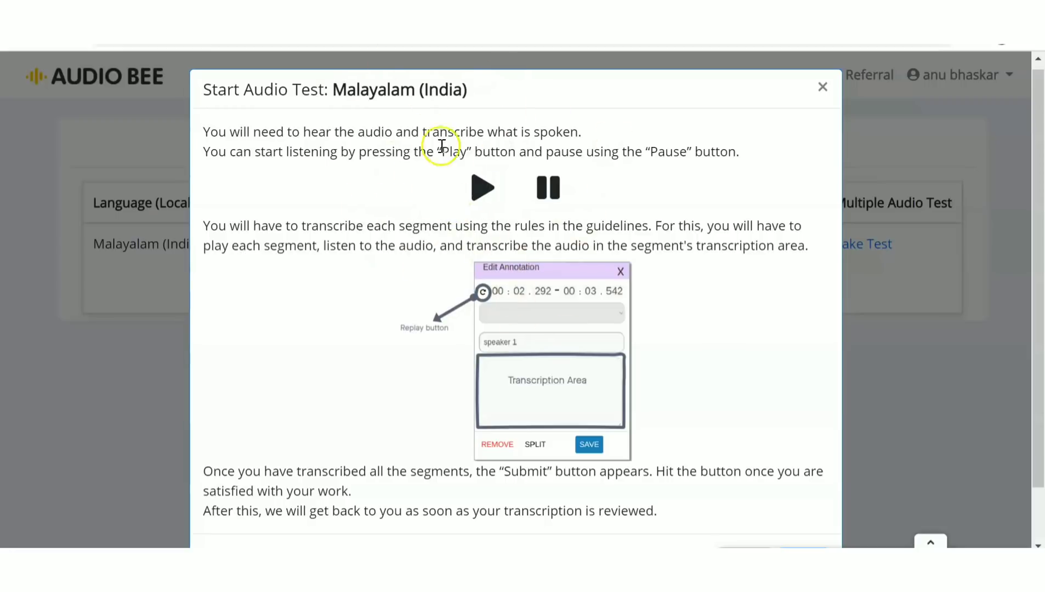
mouse_move(485, 227)
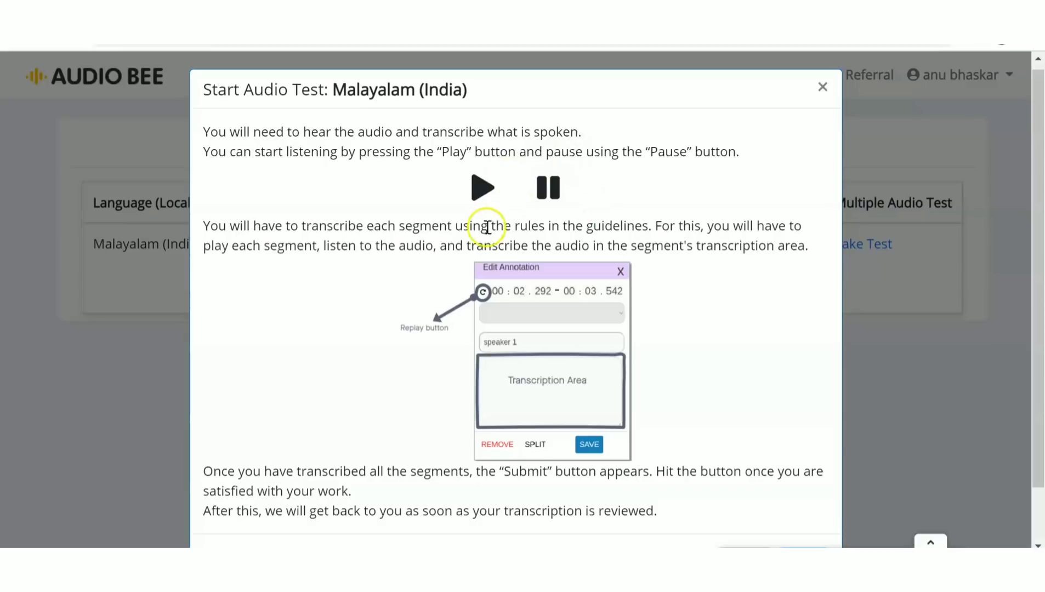
mouse_move(602, 379)
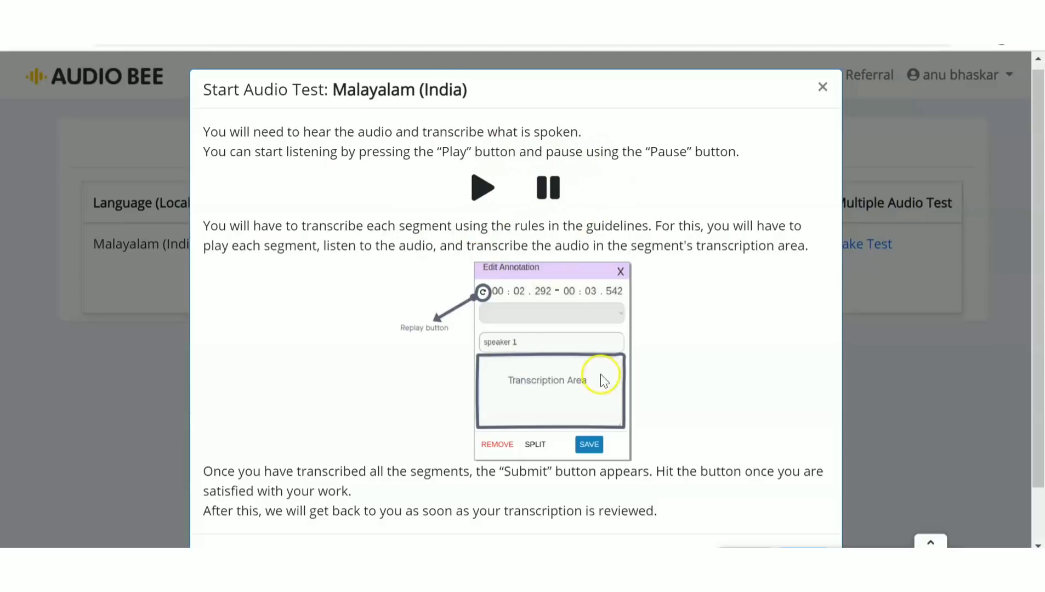
mouse_move(714, 191)
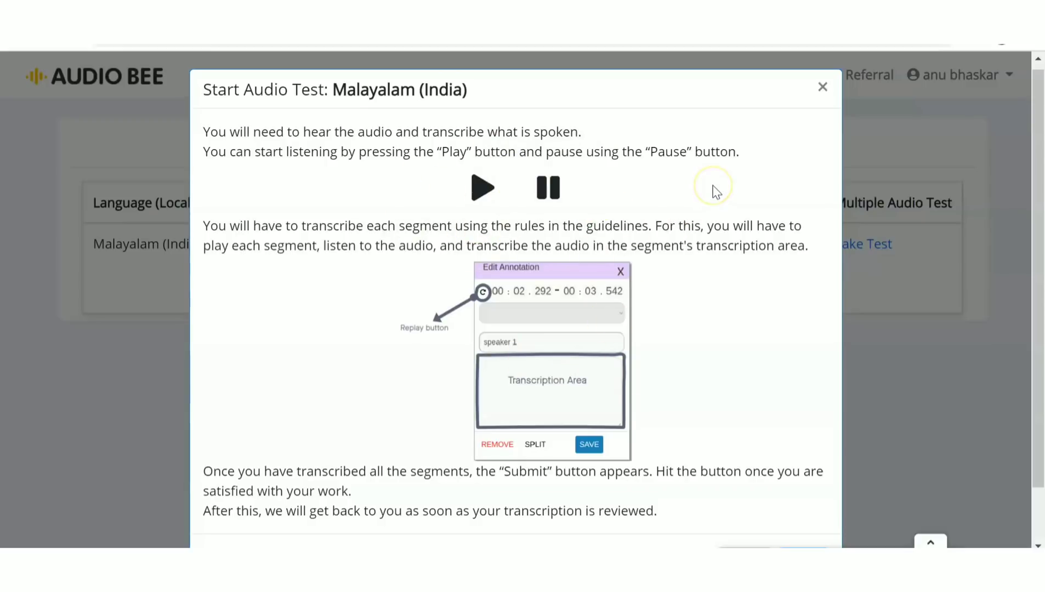
mouse_move(822, 87)
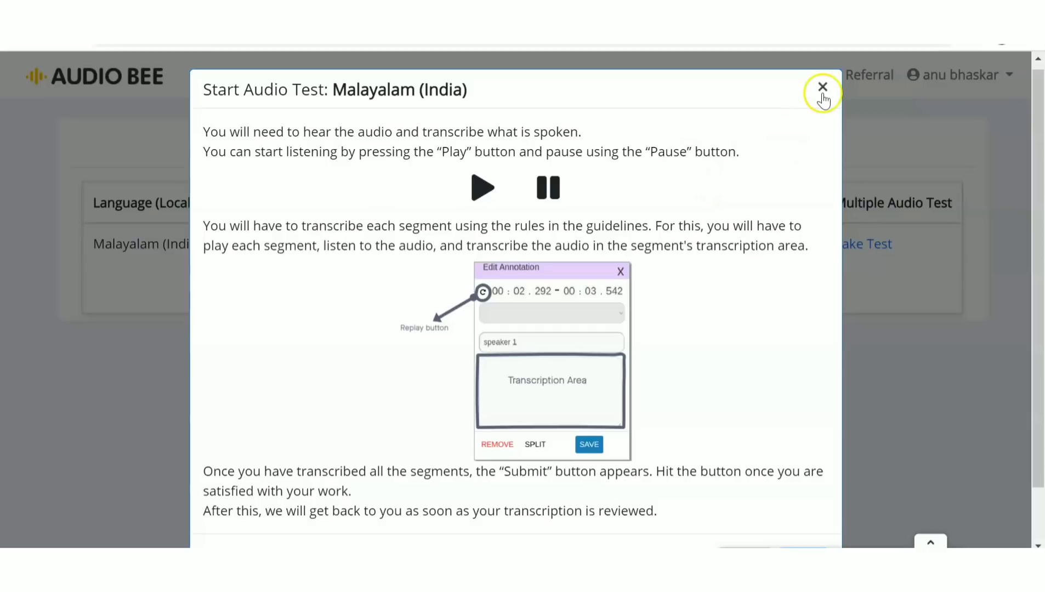
Step: Close the Start Audio Test dialog and pick Take Test under Multiple Audio Test
left_click(822, 87)
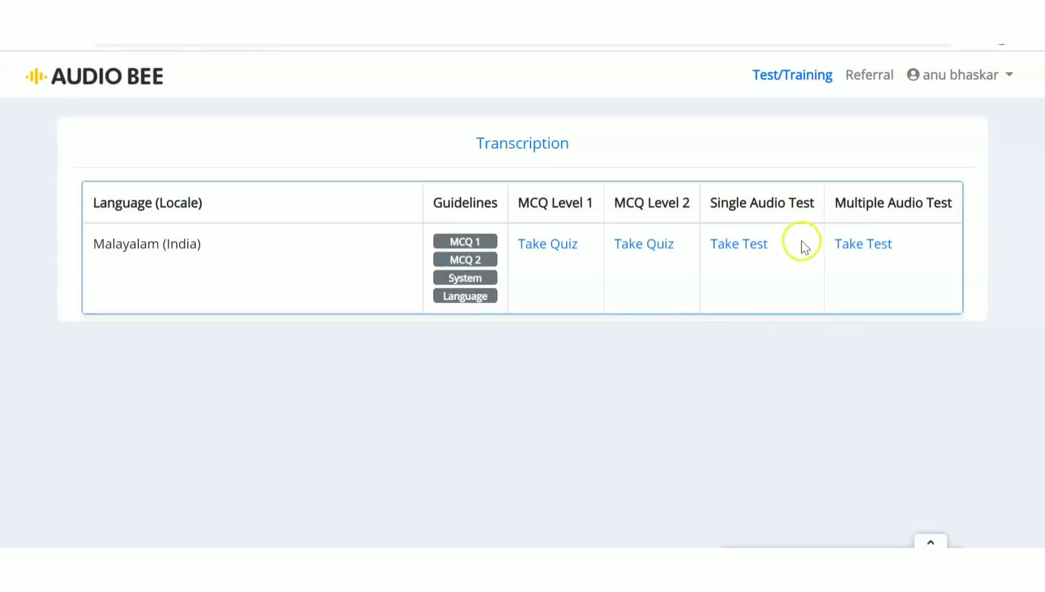
mouse_move(769, 254)
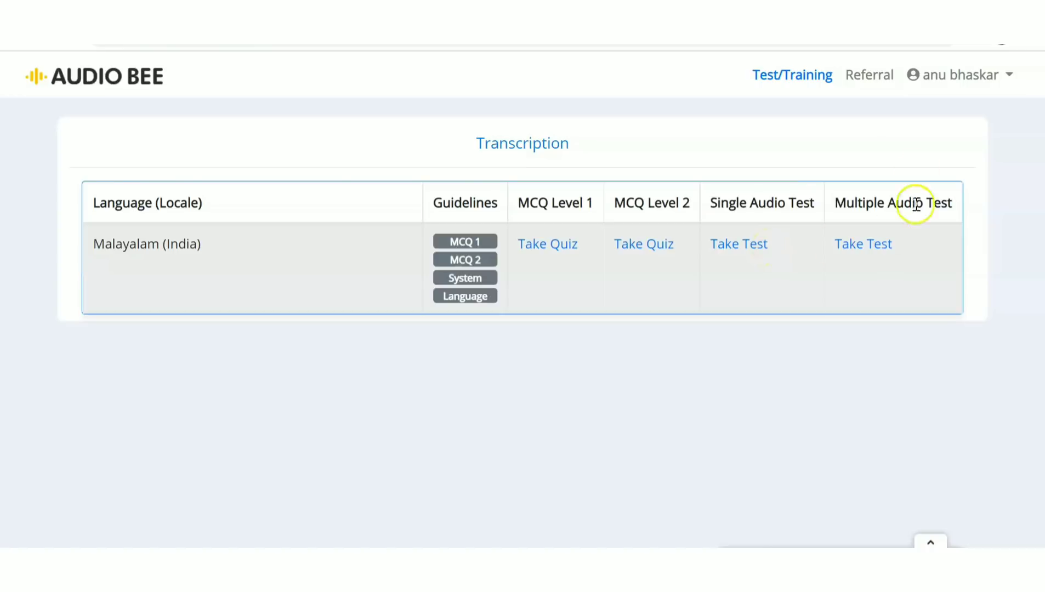
left_click(863, 243)
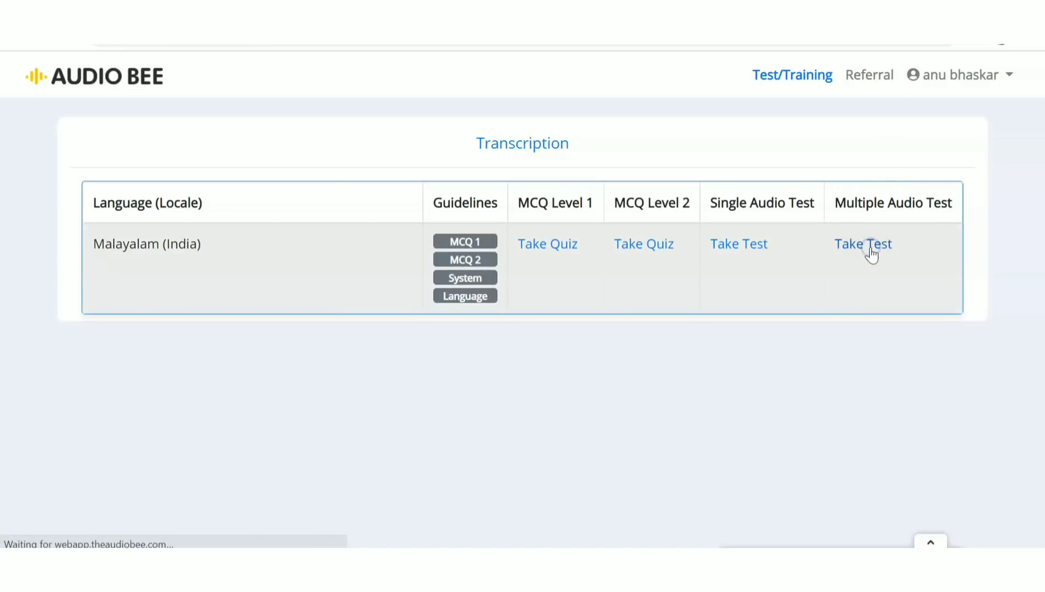
Step: Open the Malayalam (India) Transcription Multiple Audio Test page
left_click(863, 243)
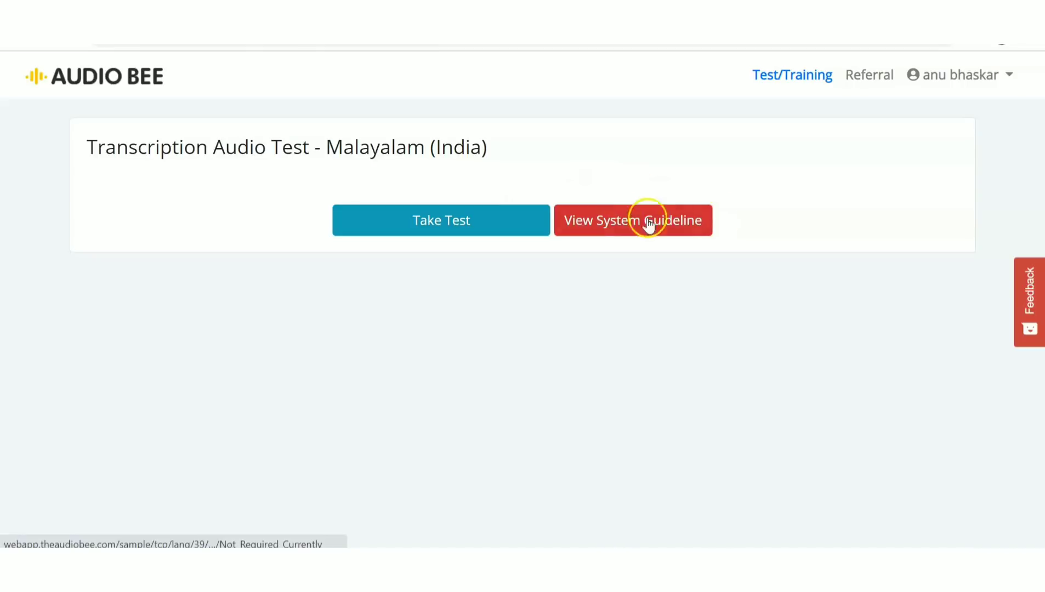
mouse_move(587, 197)
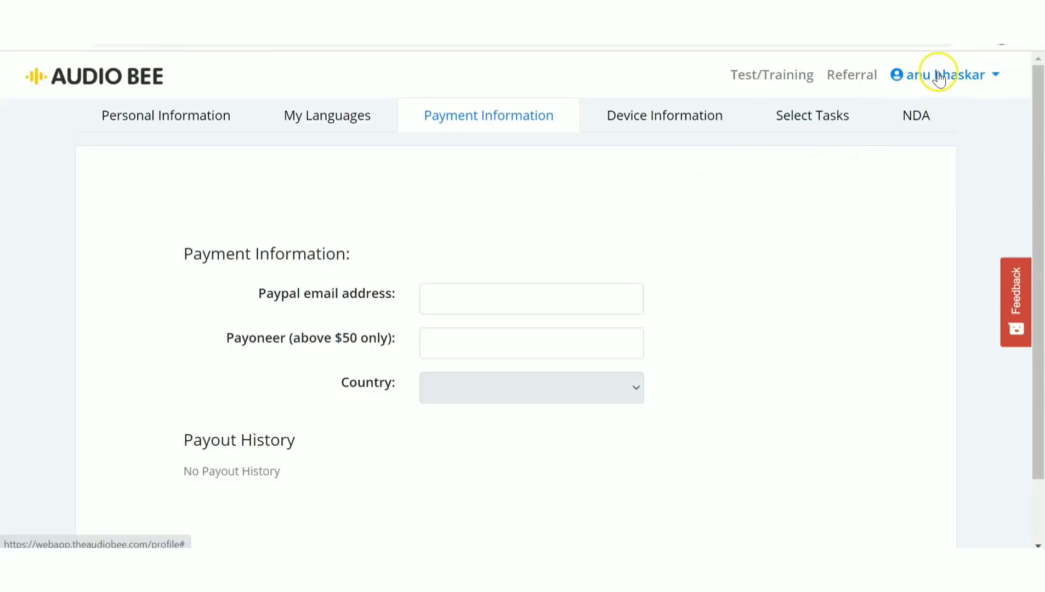
left_click(941, 74)
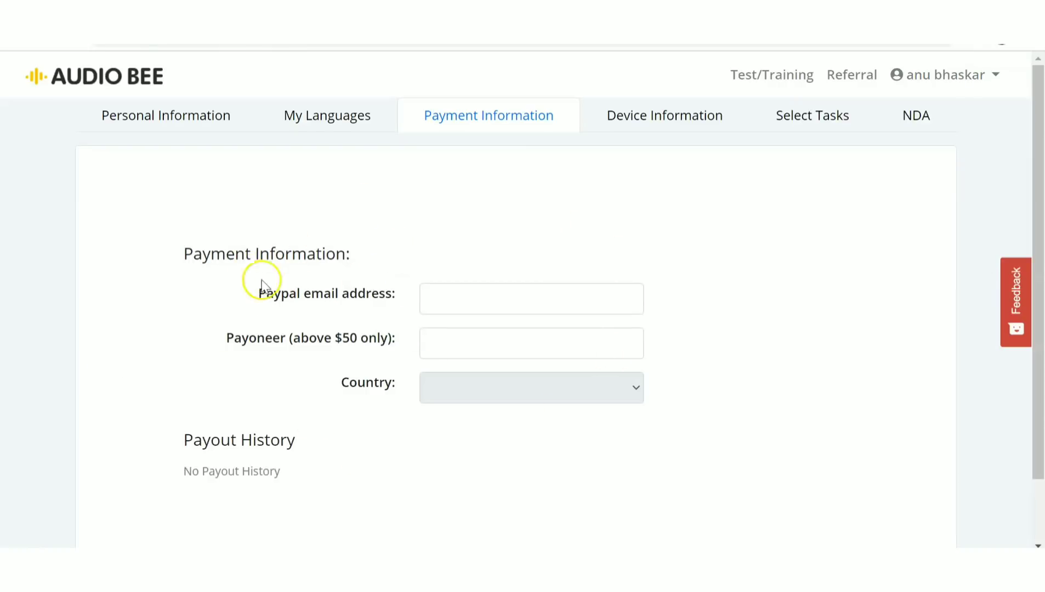
mouse_move(248, 307)
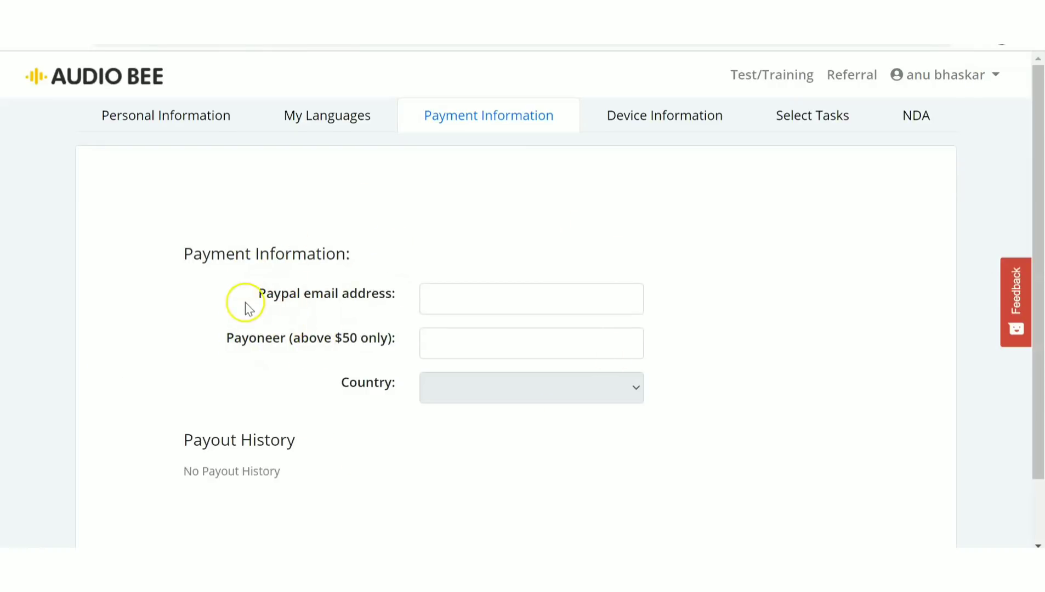
mouse_move(195, 356)
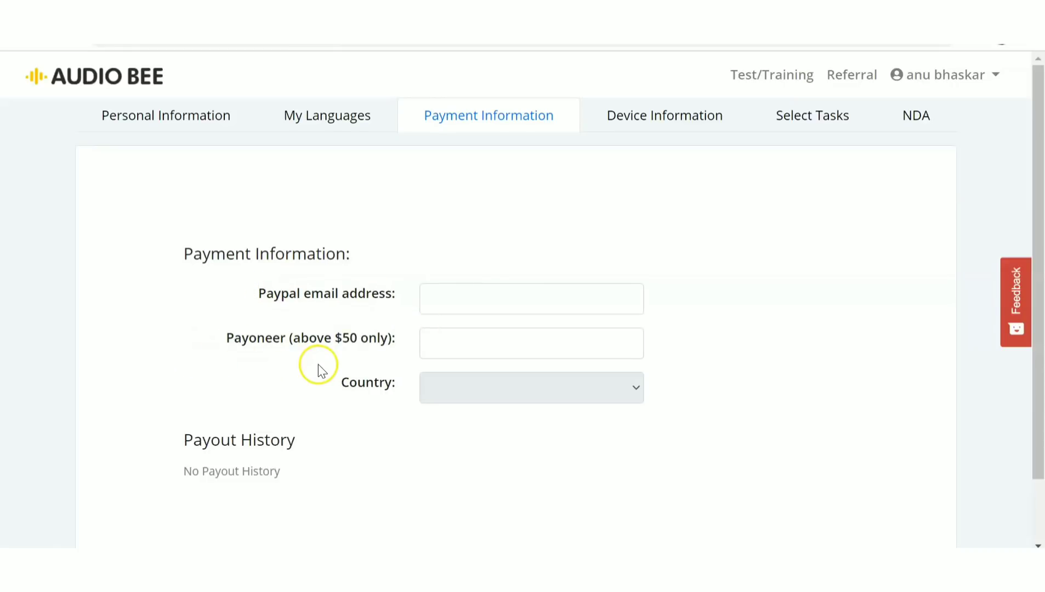
mouse_move(359, 297)
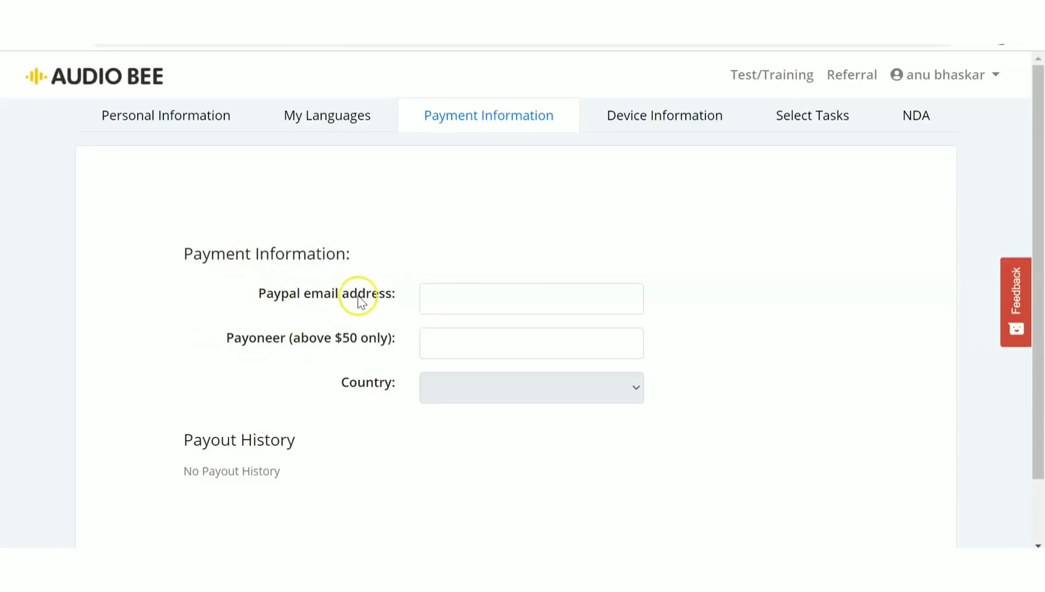
mouse_move(309, 273)
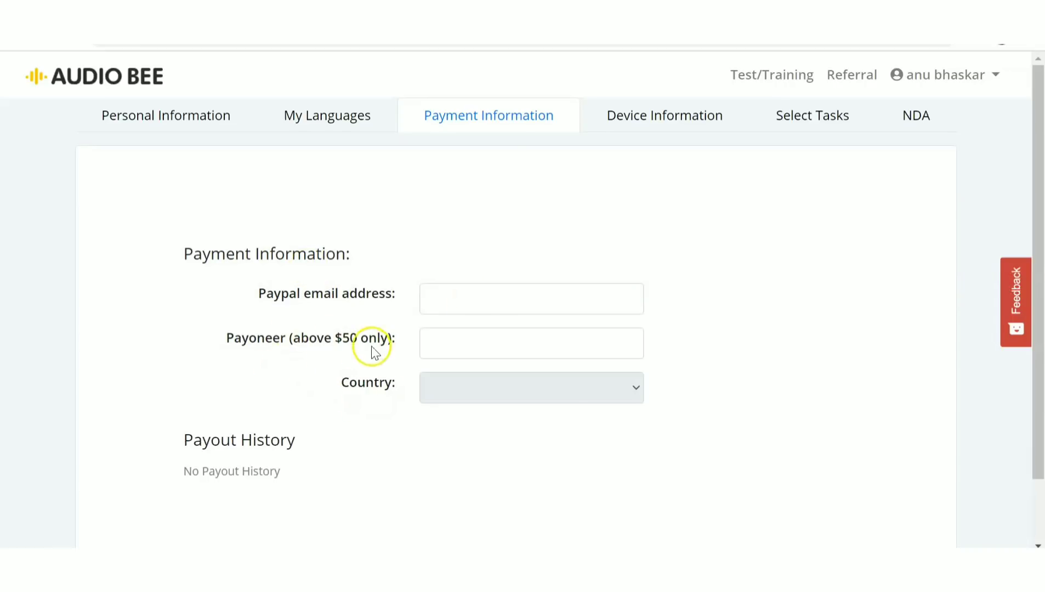
mouse_move(427, 372)
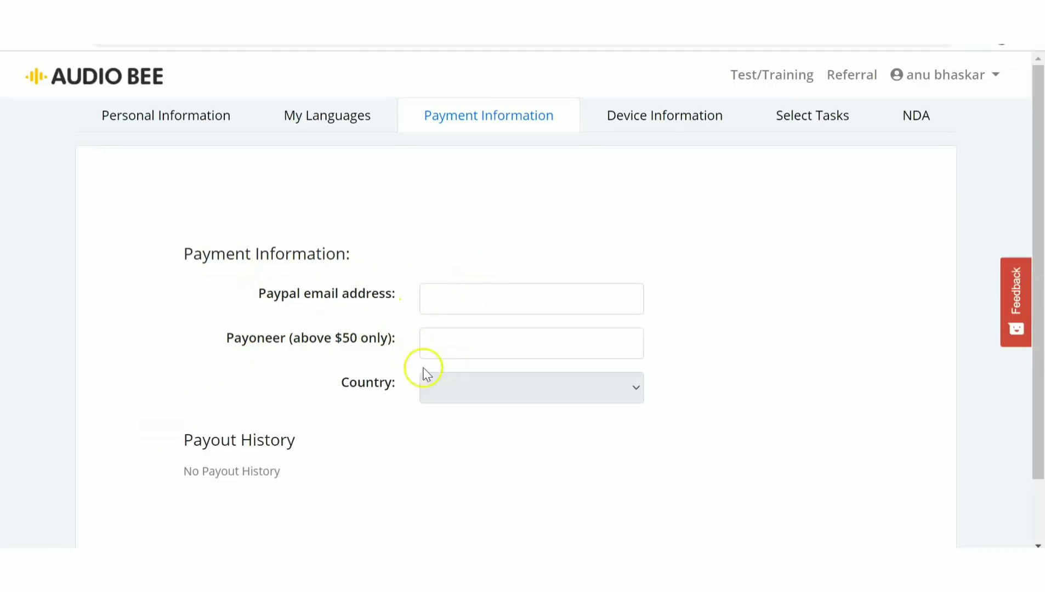
mouse_move(173, 202)
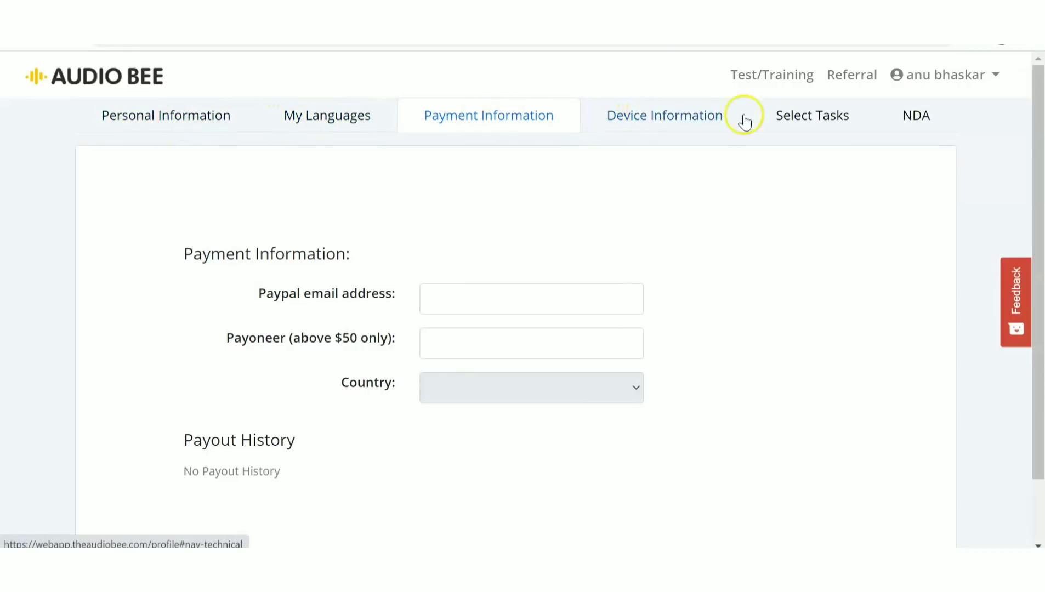
mouse_move(740, 137)
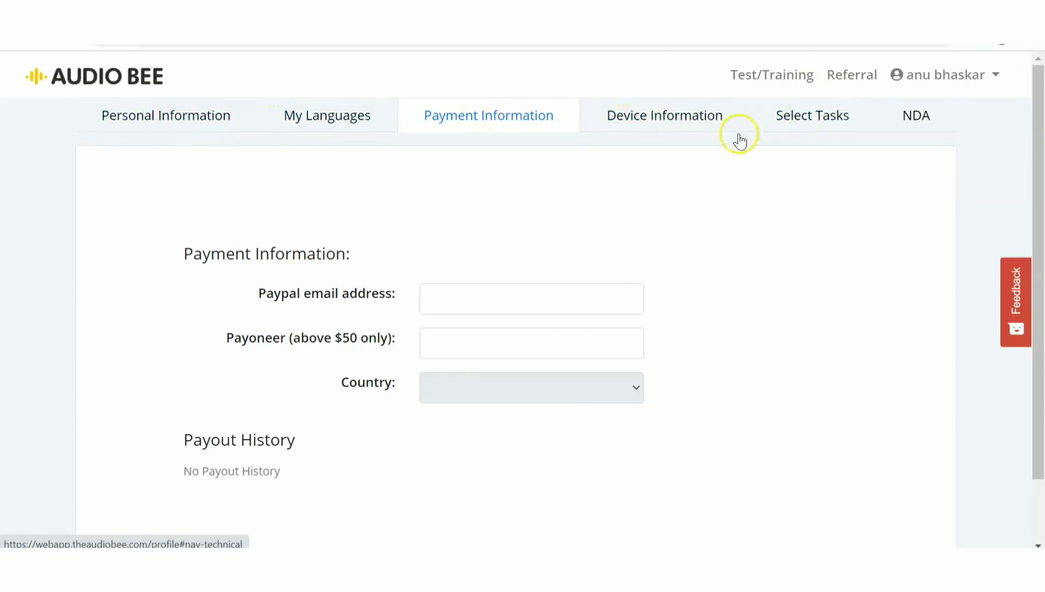
mouse_move(811, 133)
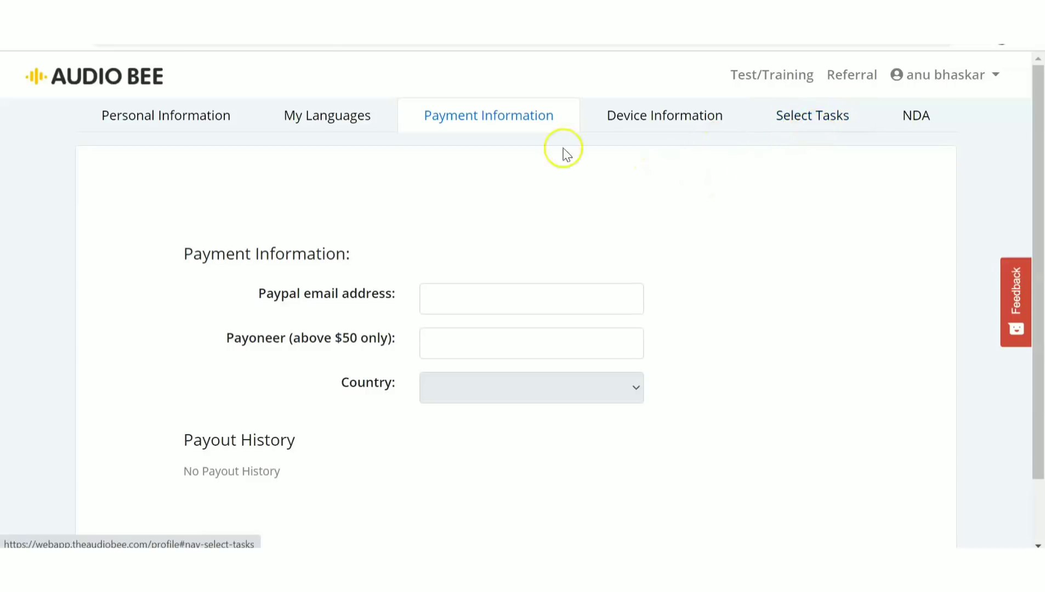
Step: Check the My Languages tab showing Malayalam as native, then return via Test/Training
left_click(327, 114)
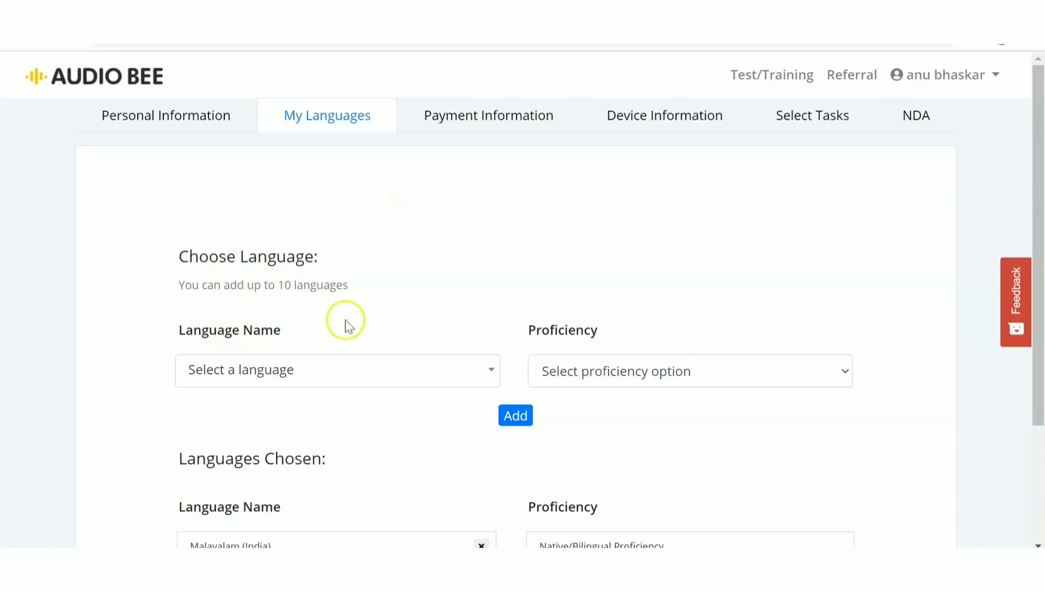
mouse_move(652, 372)
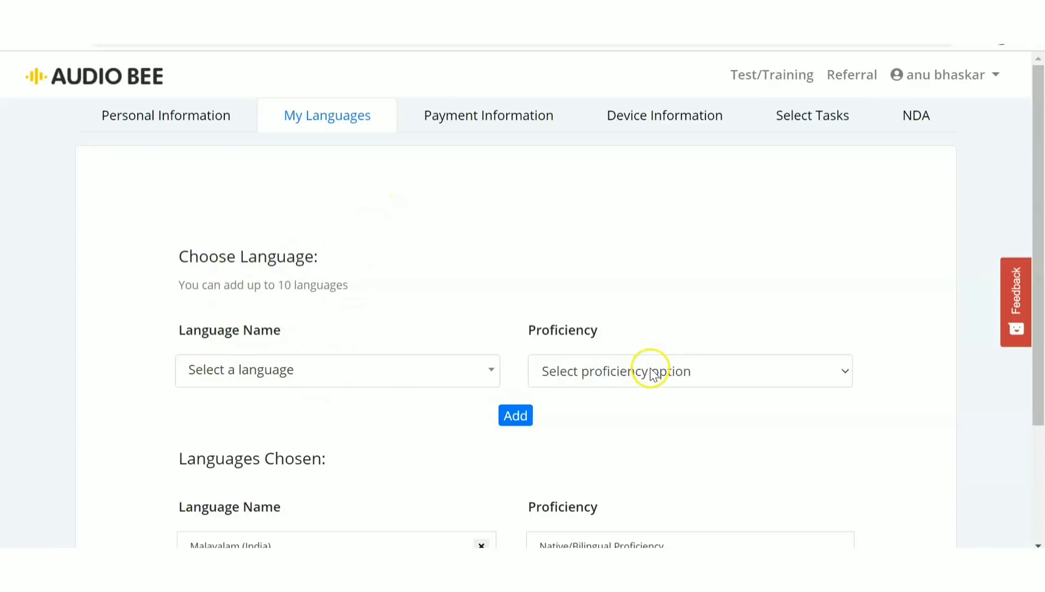
left_click(689, 371)
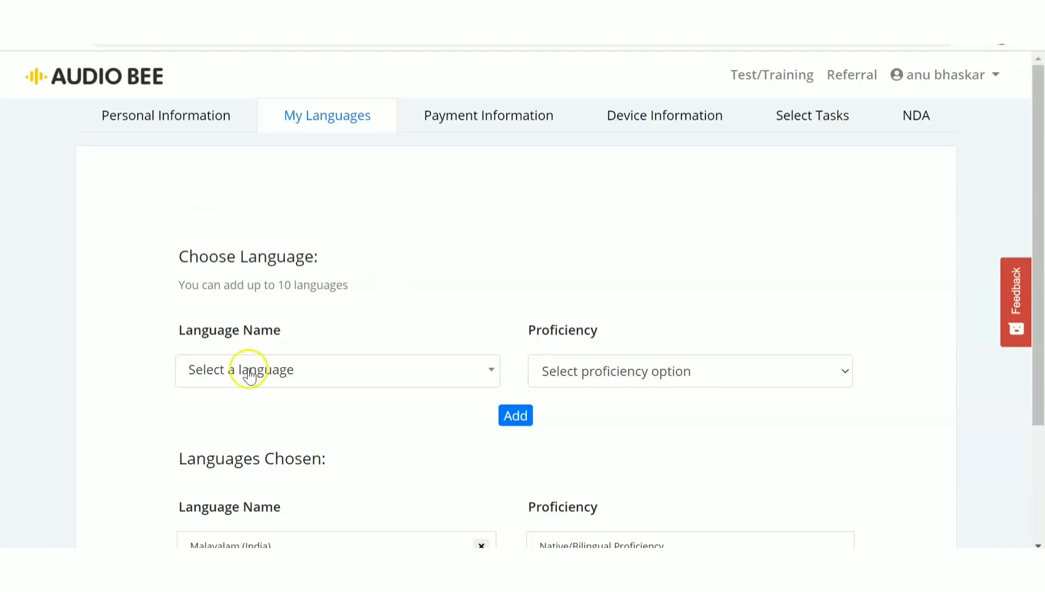
mouse_move(6, 517)
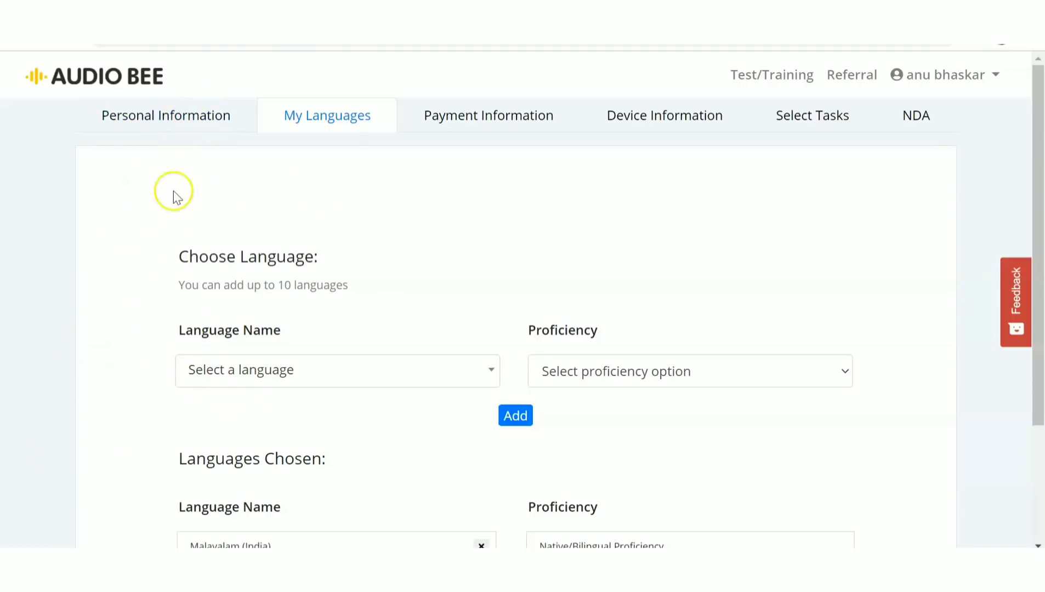
mouse_move(103, 175)
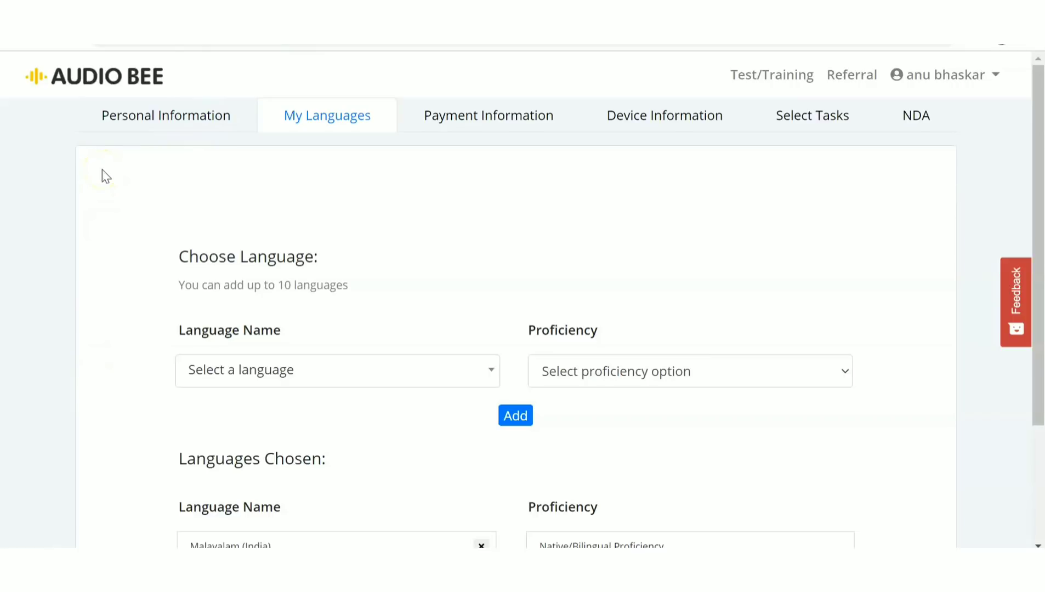
mouse_move(58, 380)
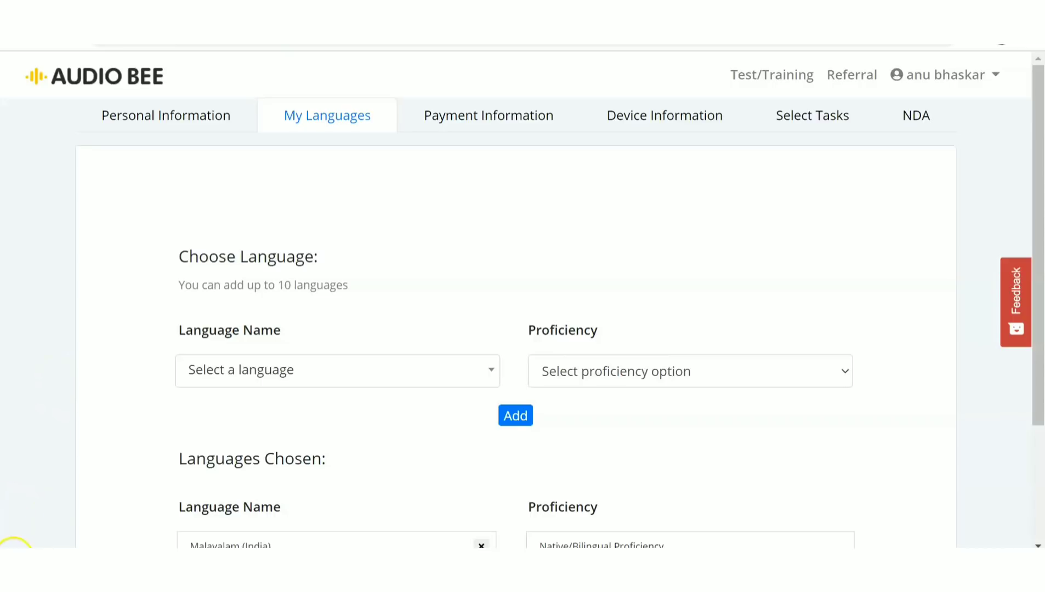
left_click(770, 74)
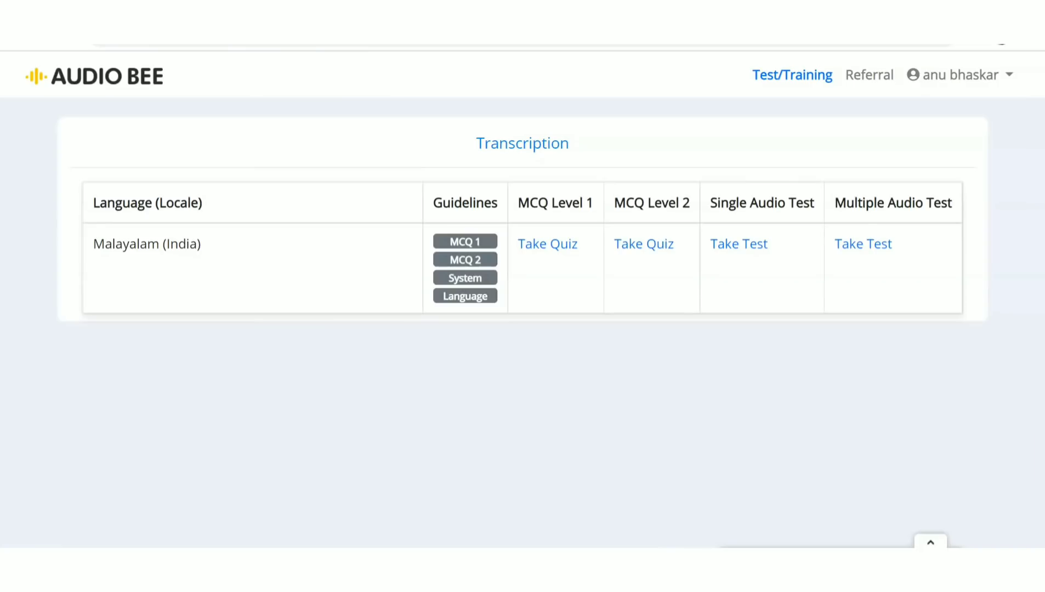